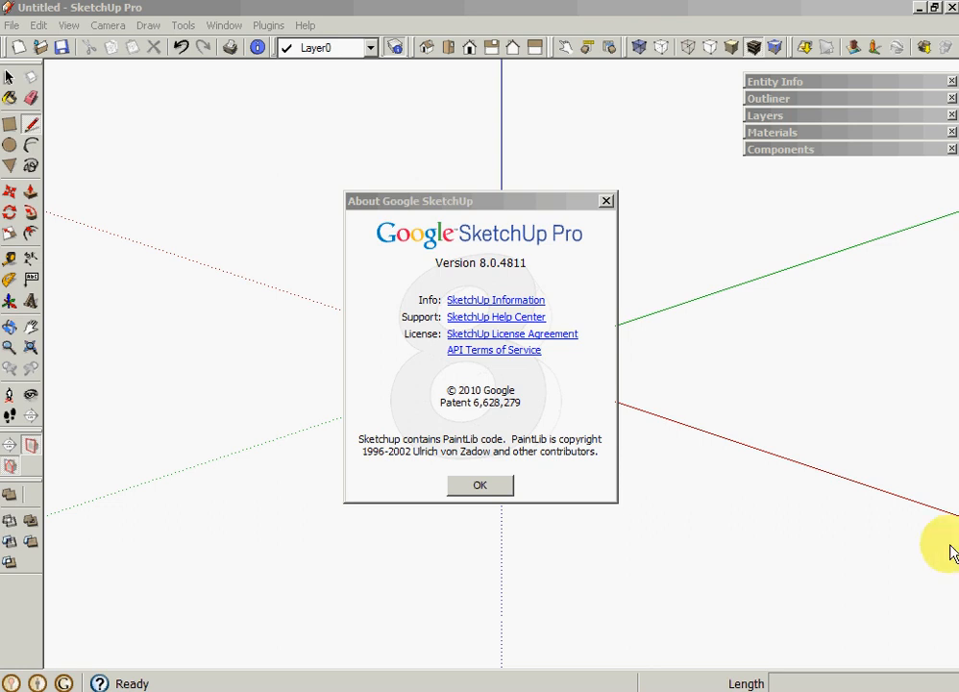
mouse_move(542, 417)
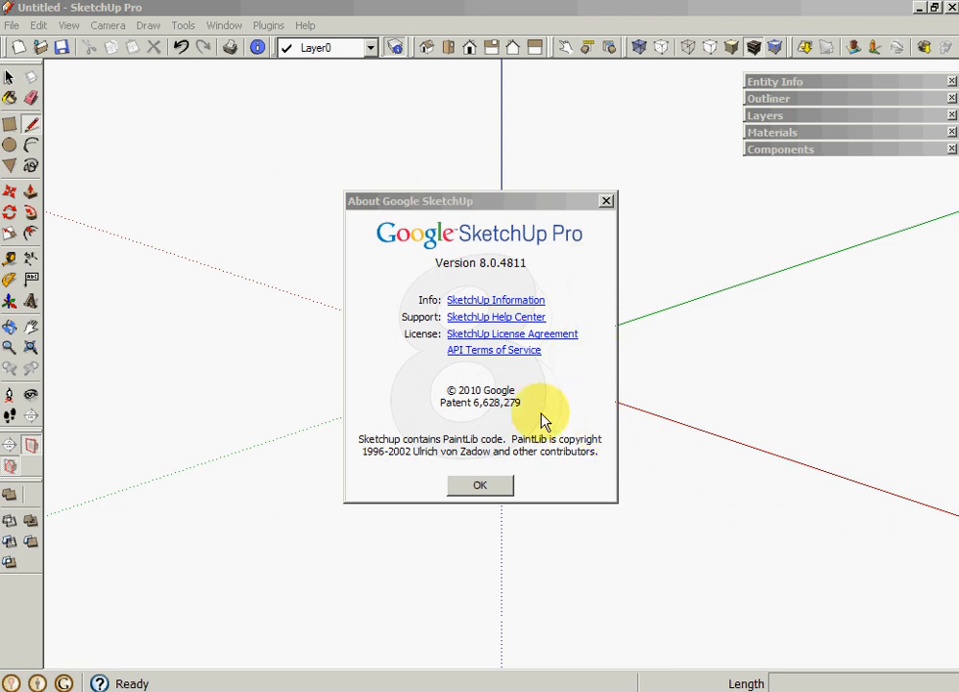
Dismiss the About window and show the Components panel's collection list
click(479, 484)
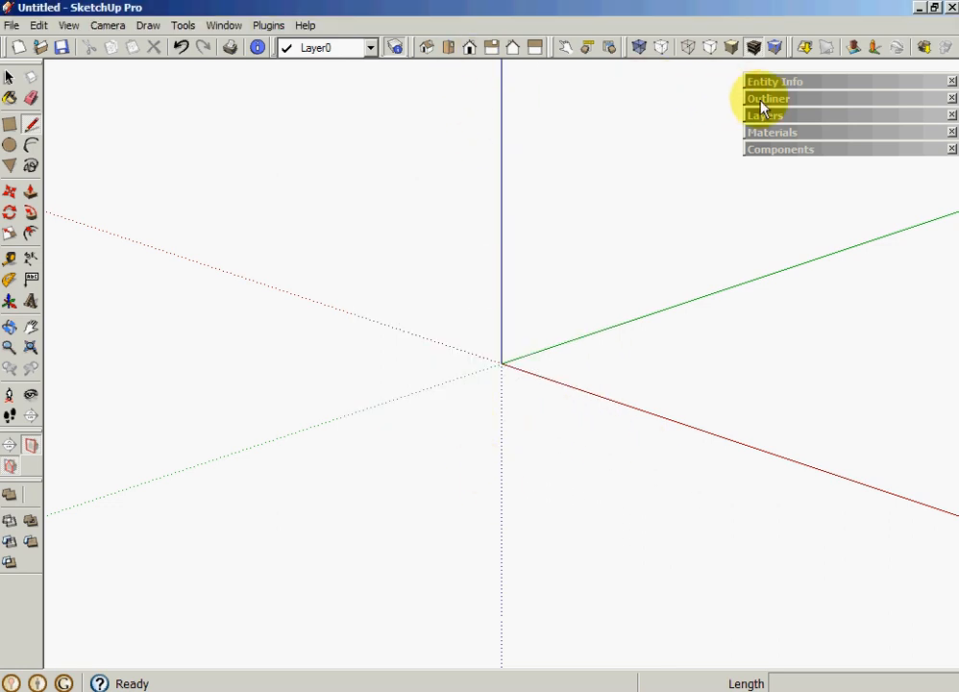
click(772, 133)
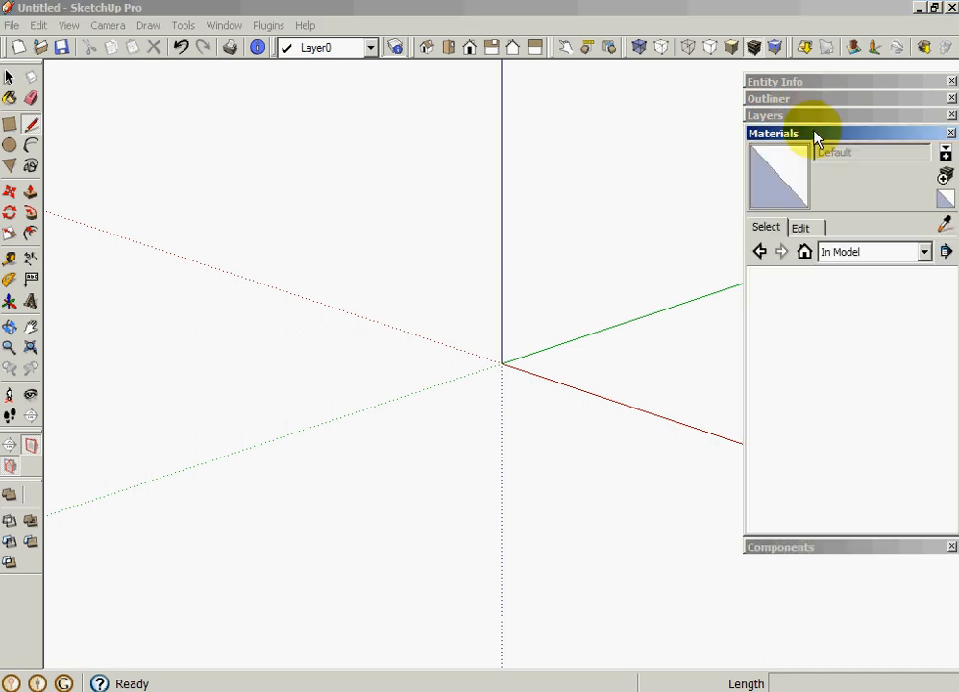
click(772, 132)
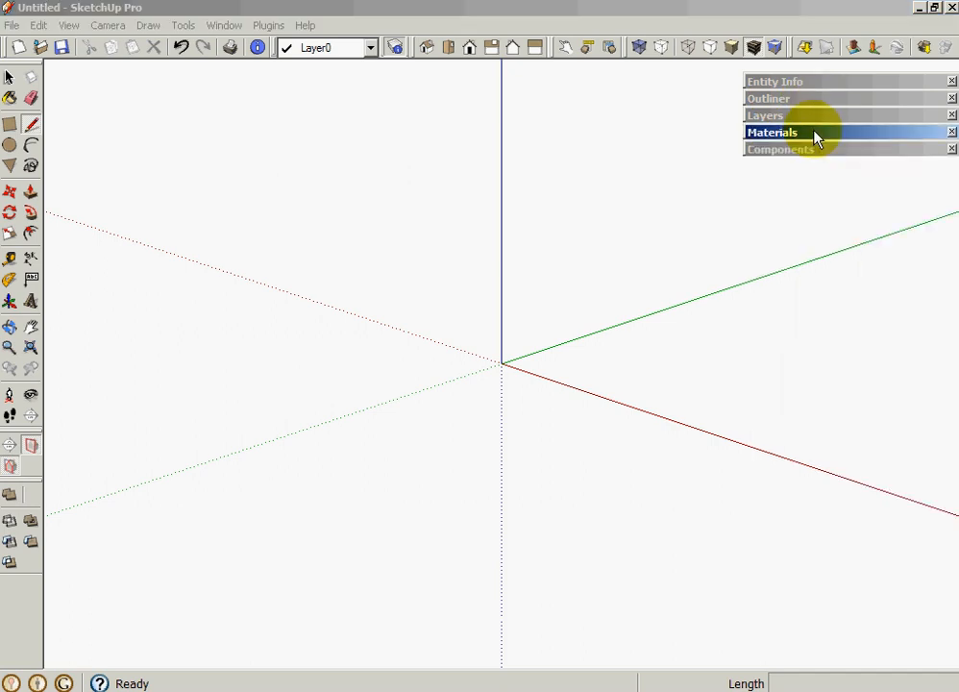
mouse_move(819, 151)
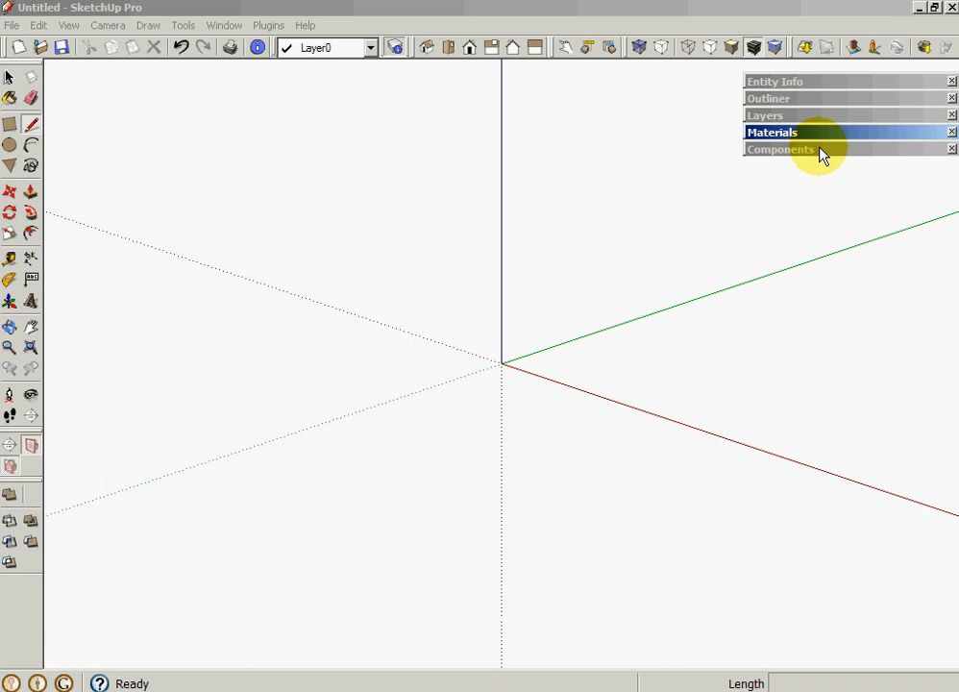
click(779, 148)
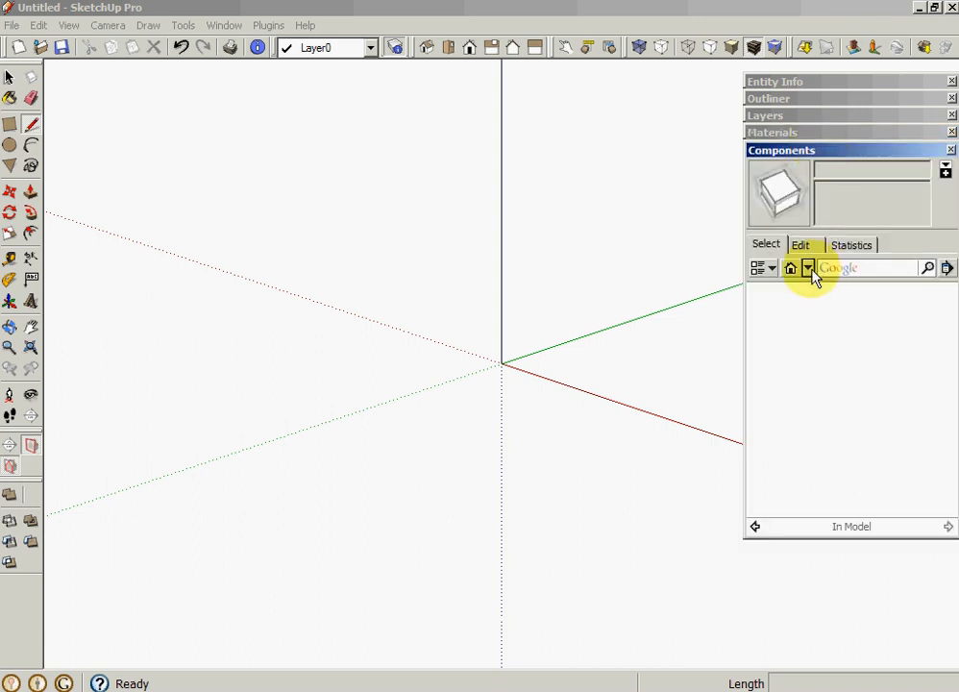
click(807, 268)
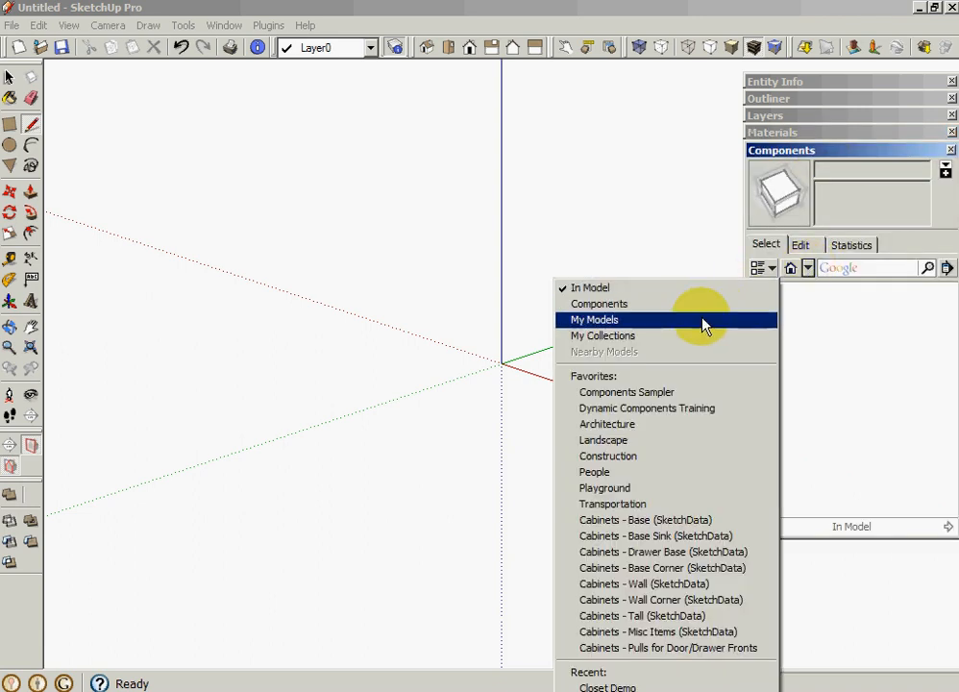
Load the Closet Demo swatch materials and list the In Model materials
click(594, 319)
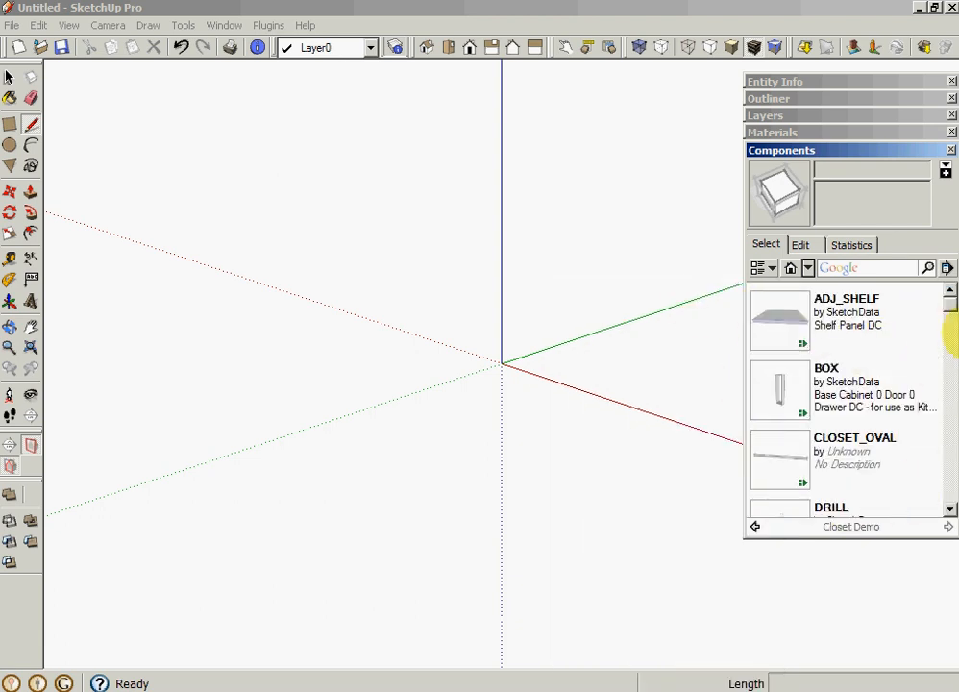
scroll(down, 3)
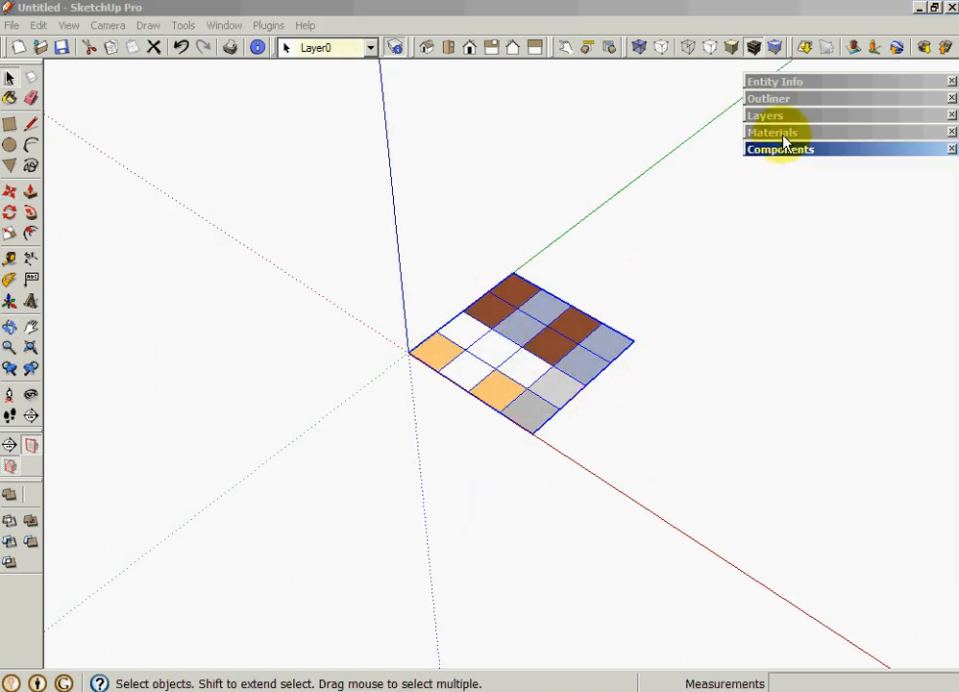
click(773, 132)
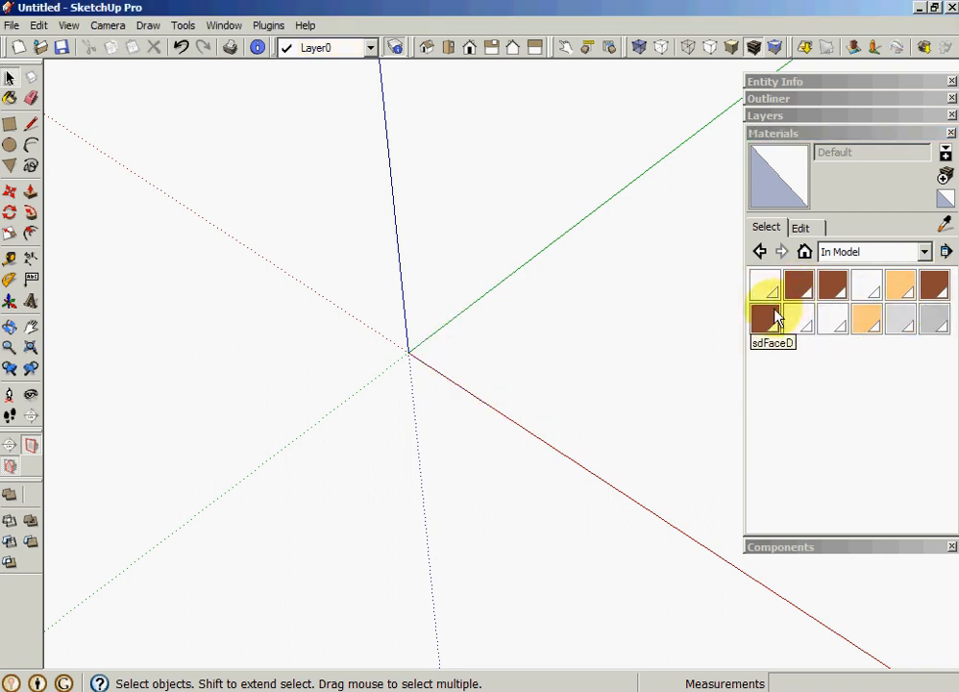
Texture sdFaceD with Hampton_Walnut.jpg from the WilsonArt folder
click(766, 317)
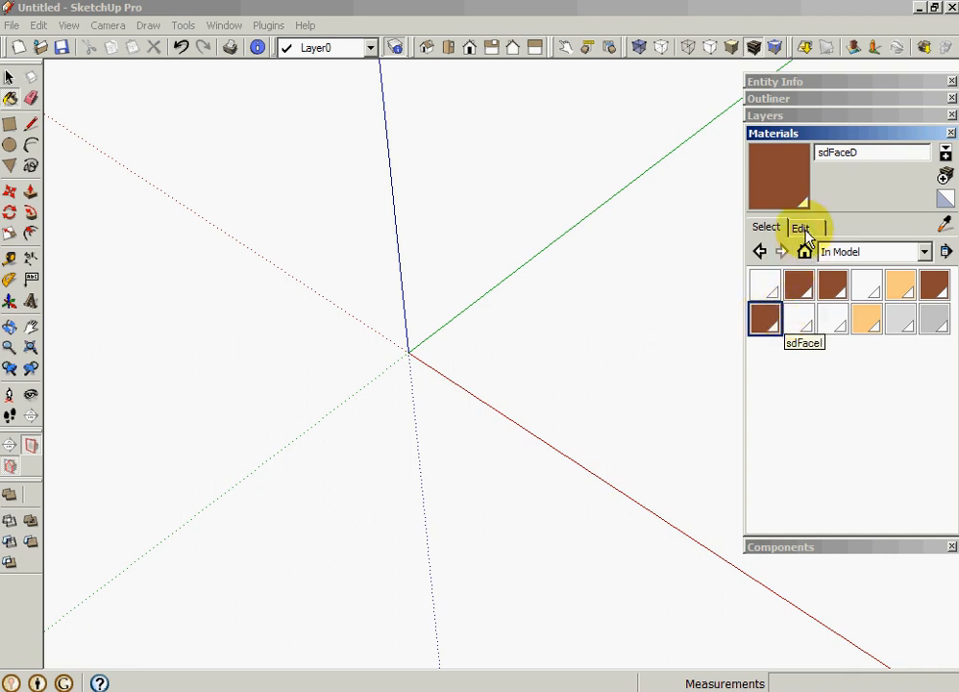
click(799, 226)
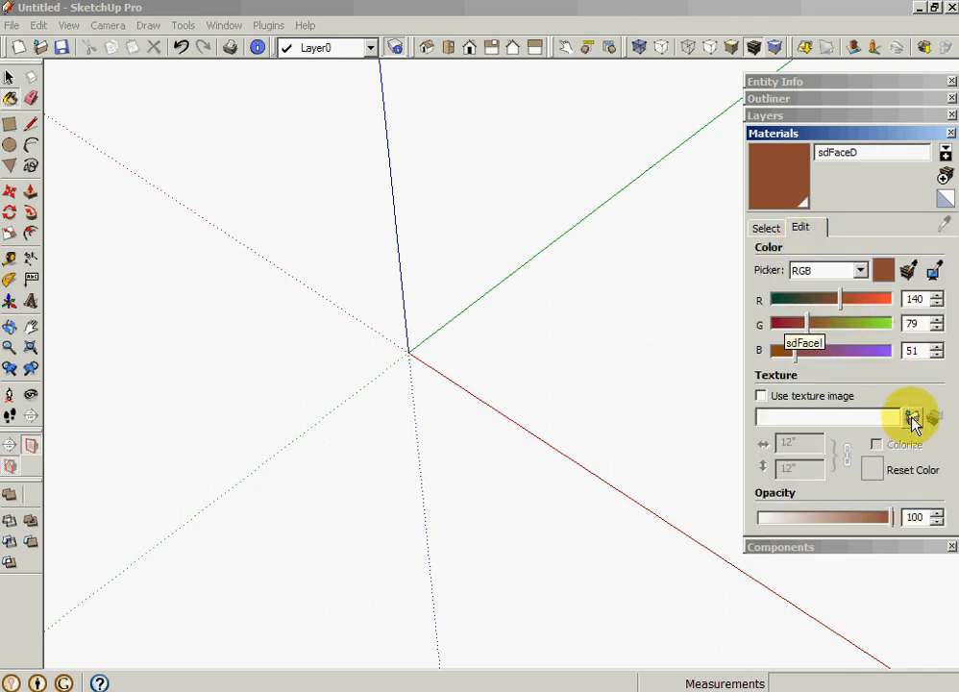
click(912, 416)
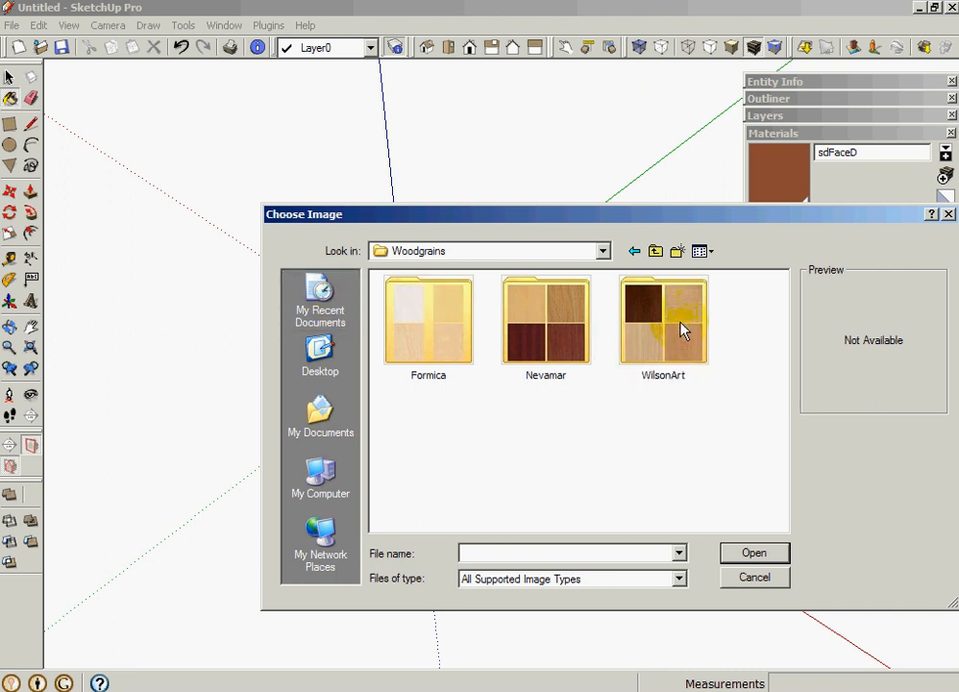
double_click(662, 317)
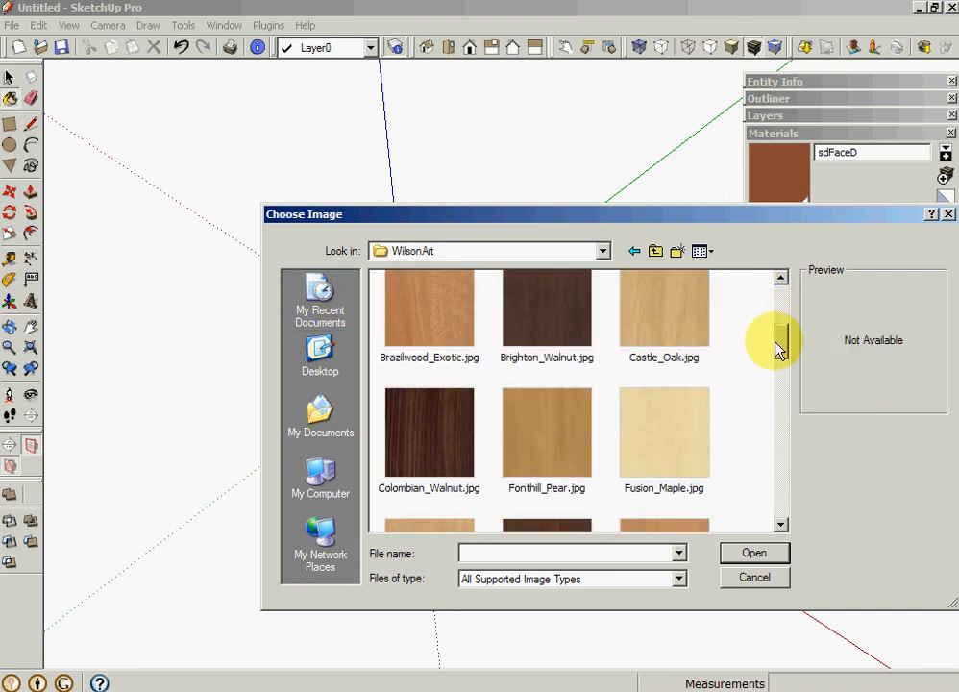
click(546, 380)
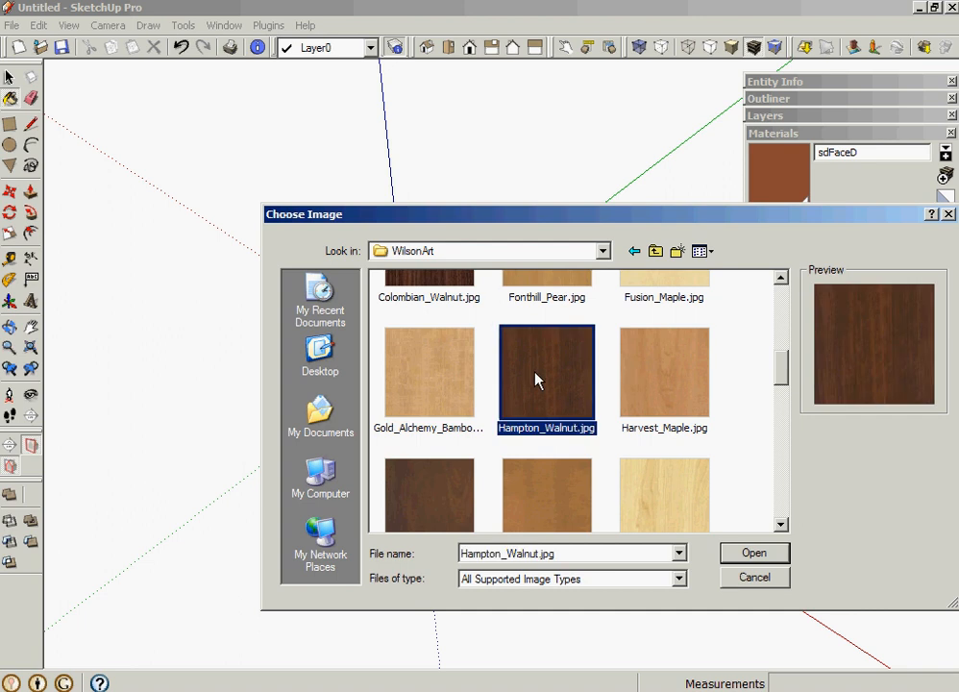
click(753, 551)
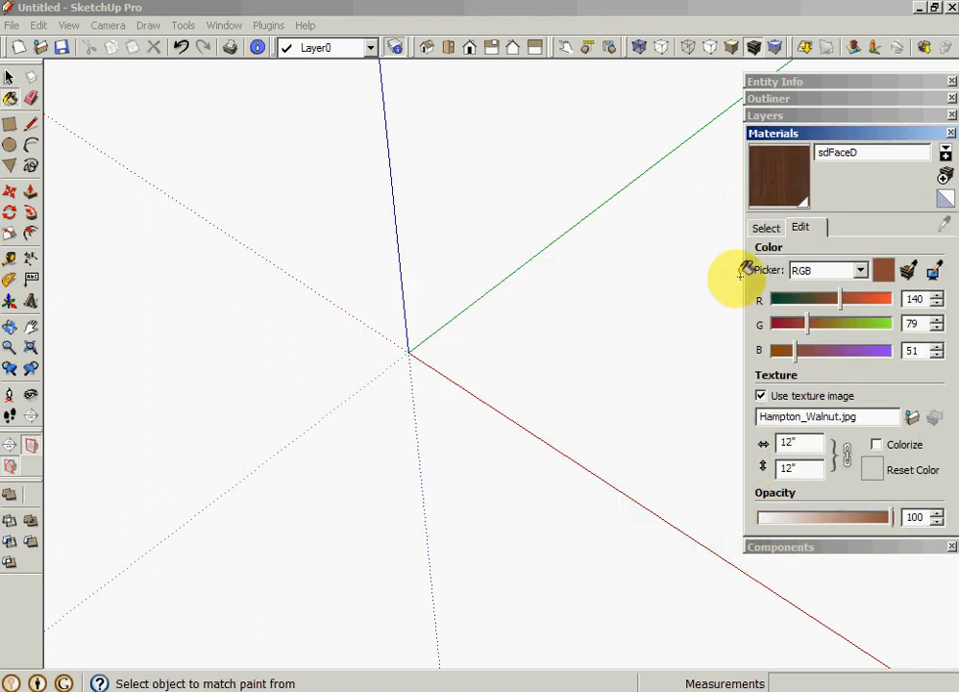
Inspect the sdFaceI material in the model list, then close the Materials panel
click(765, 227)
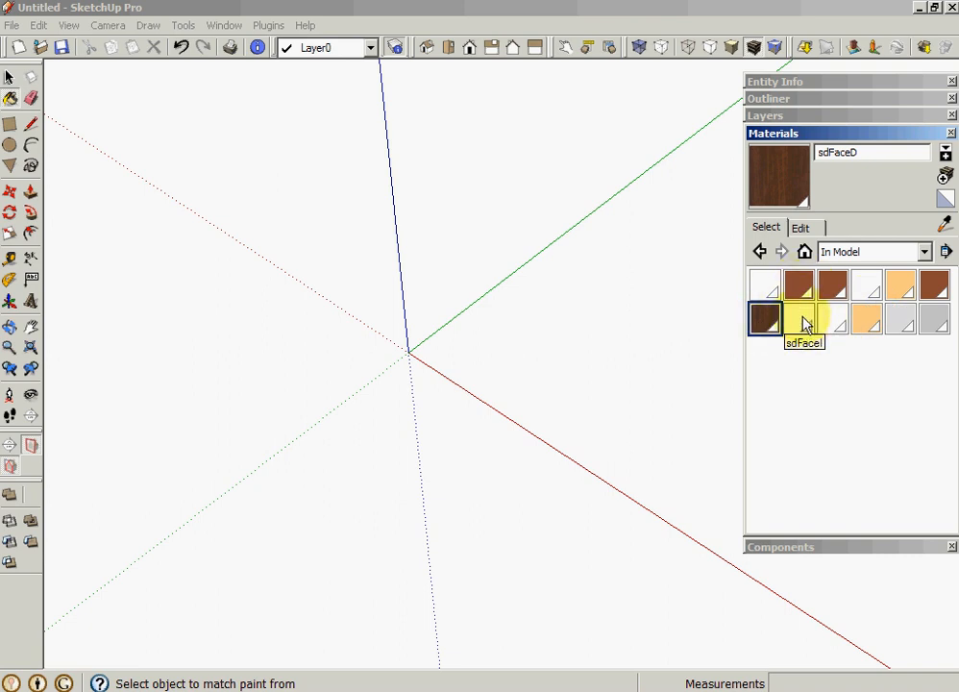
click(798, 318)
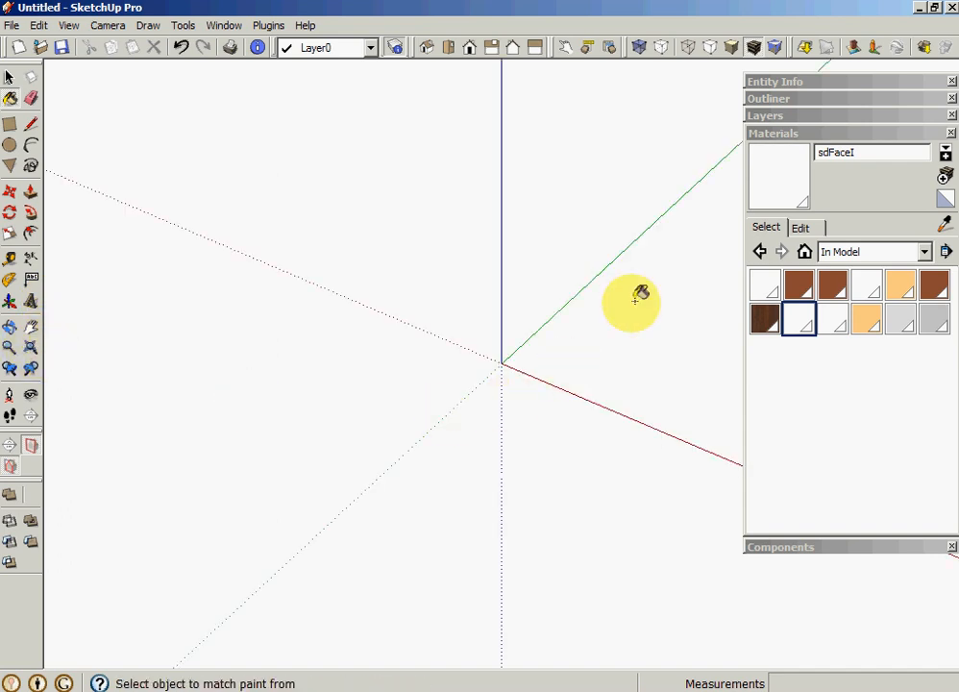
click(772, 132)
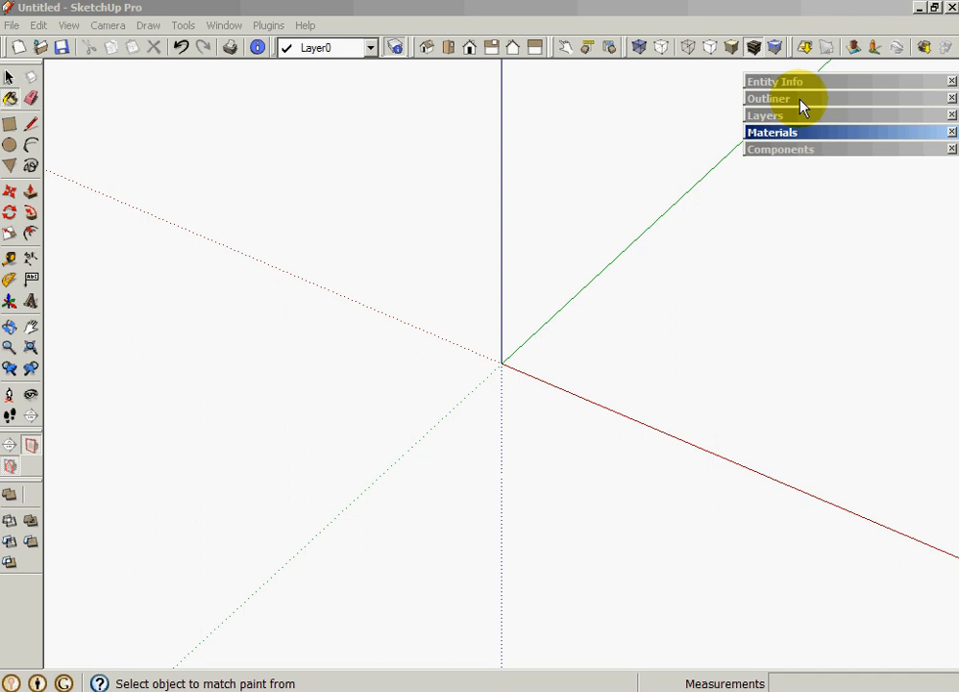
mouse_move(801, 99)
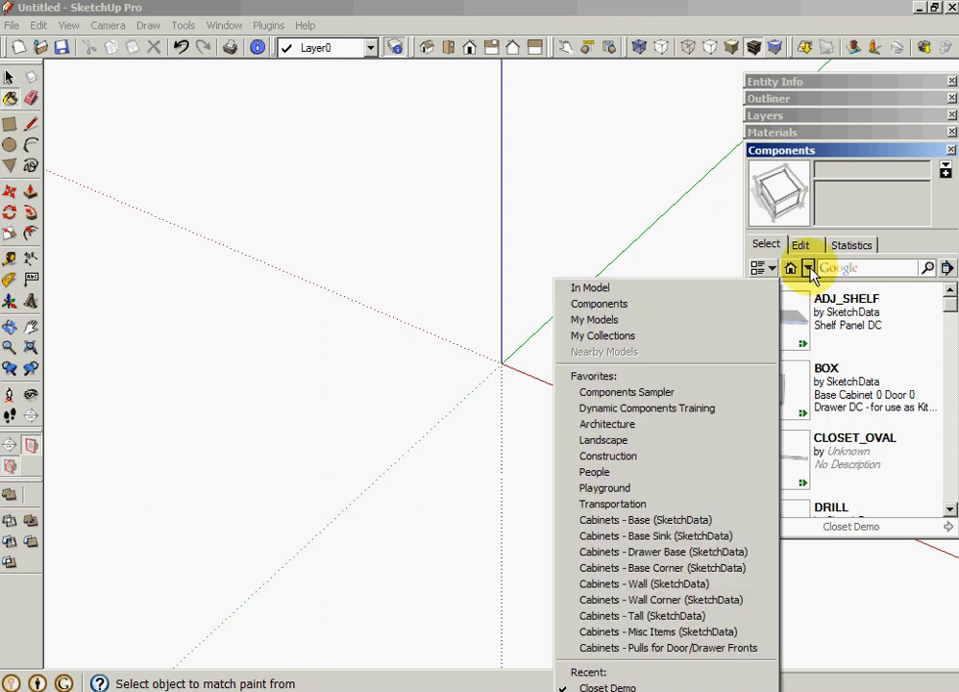
Switch the Components collection to Closet Demo to place the BOX cabinet
click(589, 287)
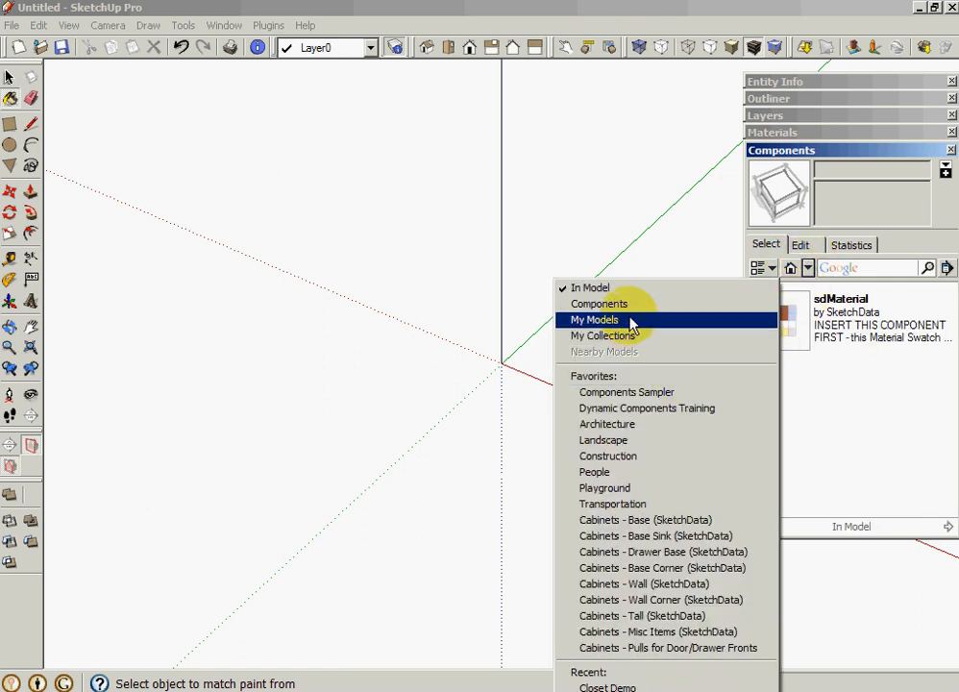
click(594, 319)
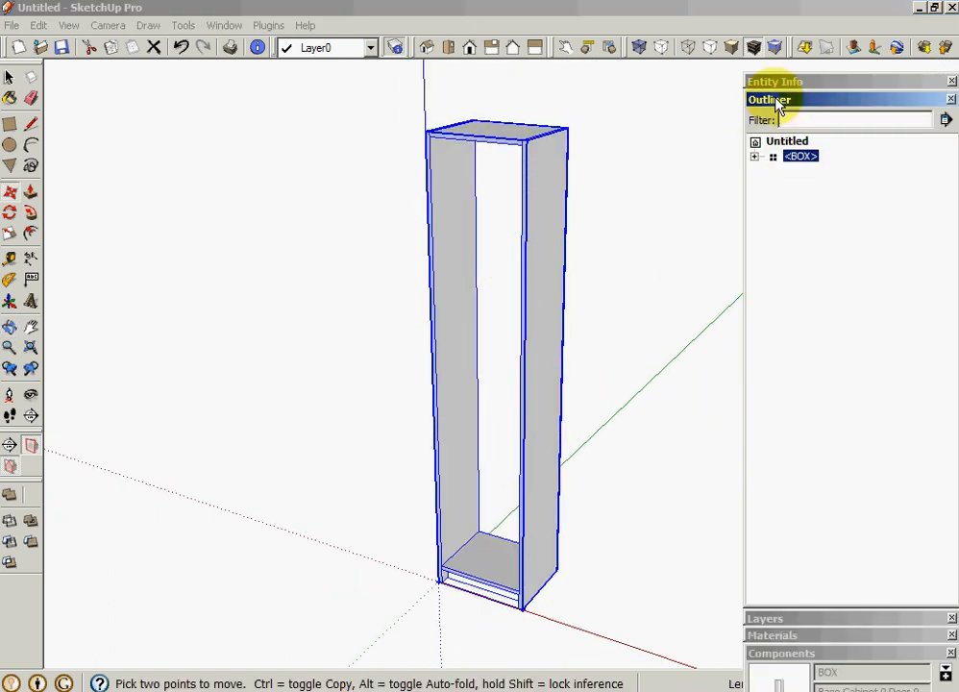
Expand <BOX> and ENDL in Outliner, inspecting ENDL_FO, ENDL and ENDL_FI in Entity Info
click(772, 155)
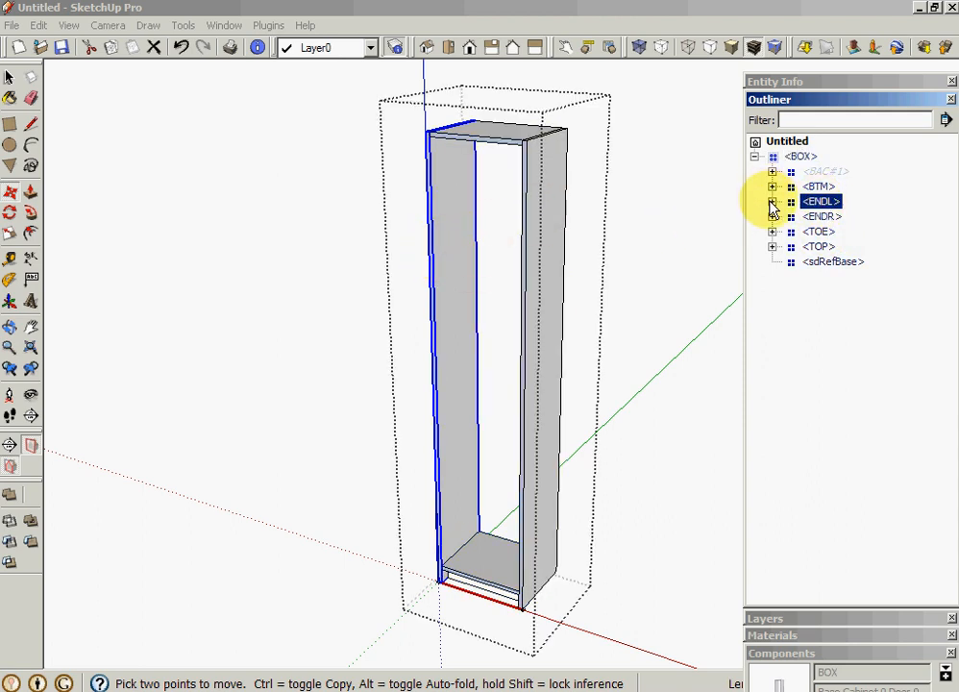
click(771, 201)
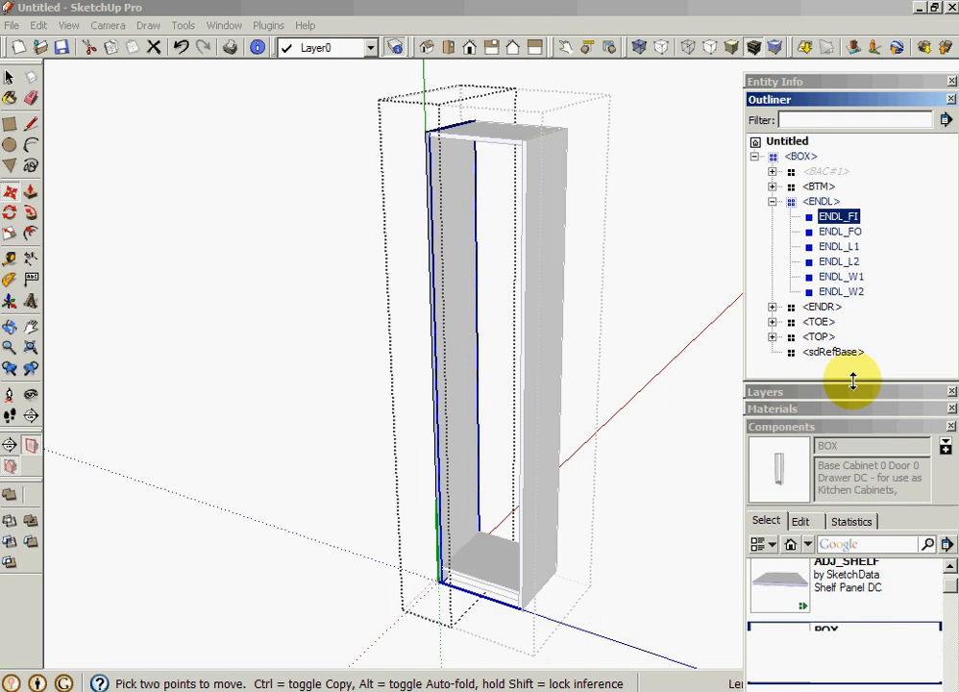
click(836, 215)
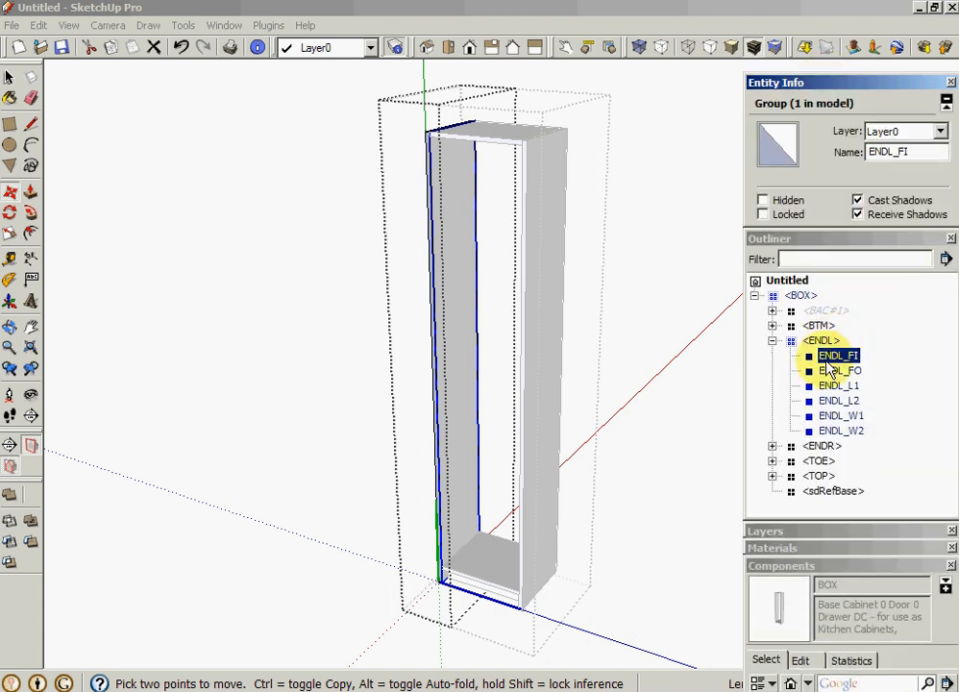
click(840, 370)
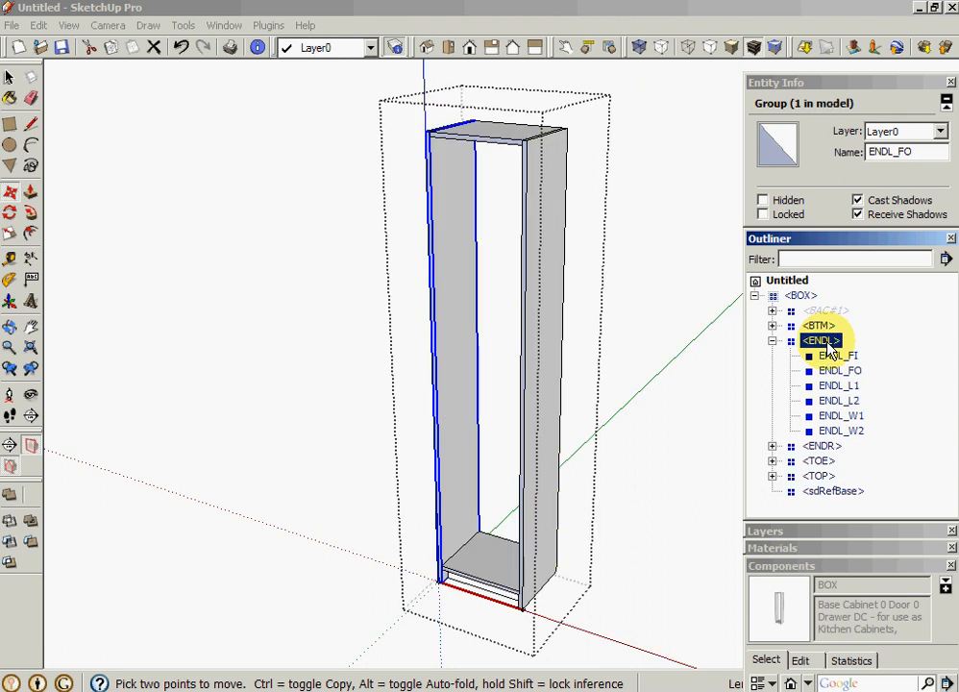
click(840, 369)
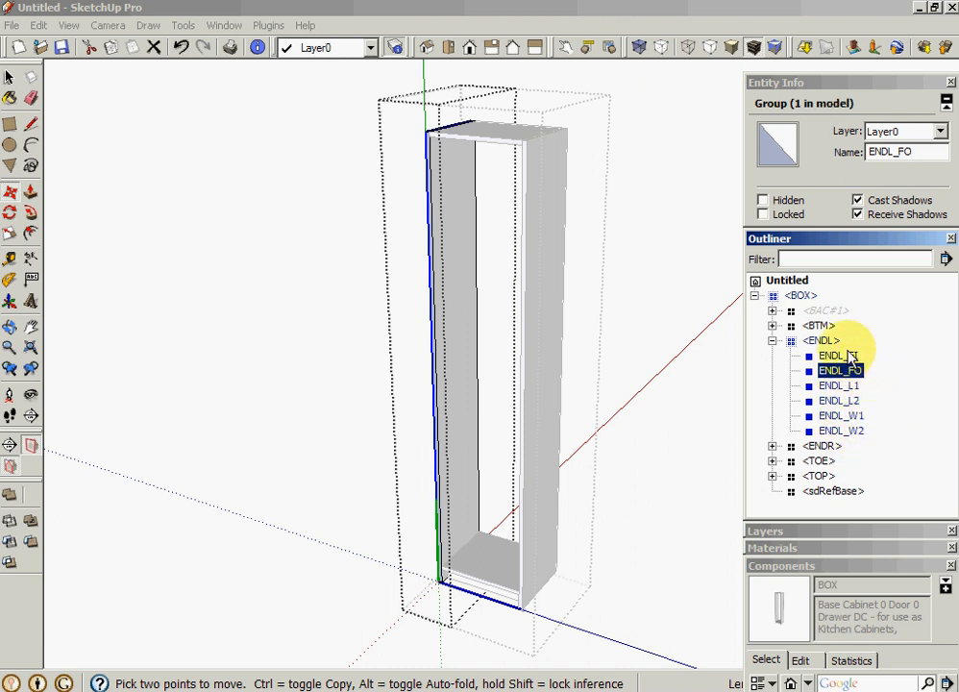
click(836, 356)
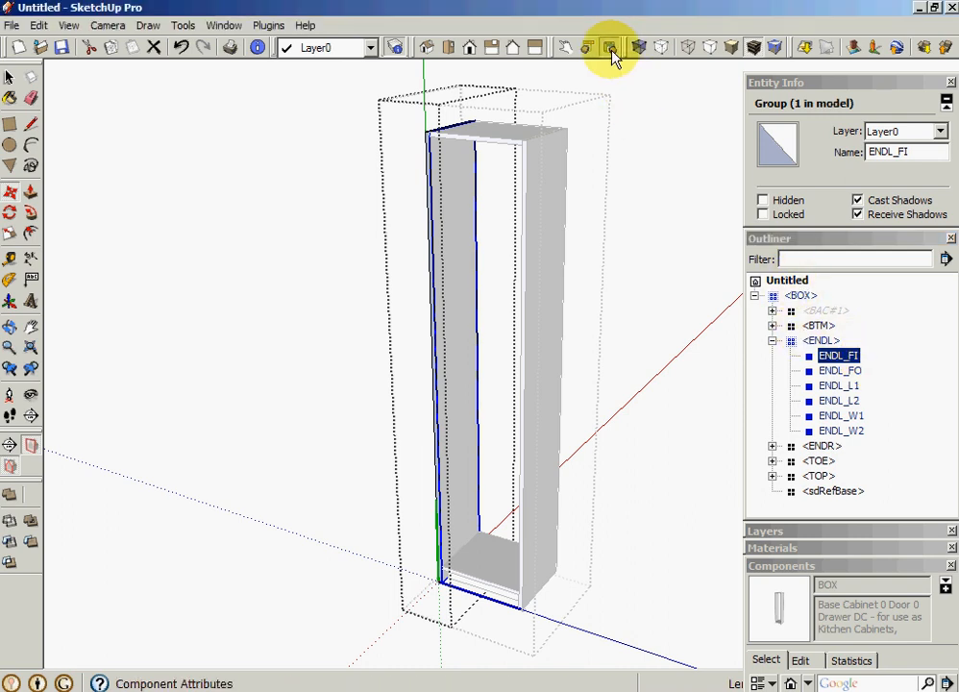
Review ENDL_FI's component attributes and its sdFaceI material, then close the editor
click(610, 47)
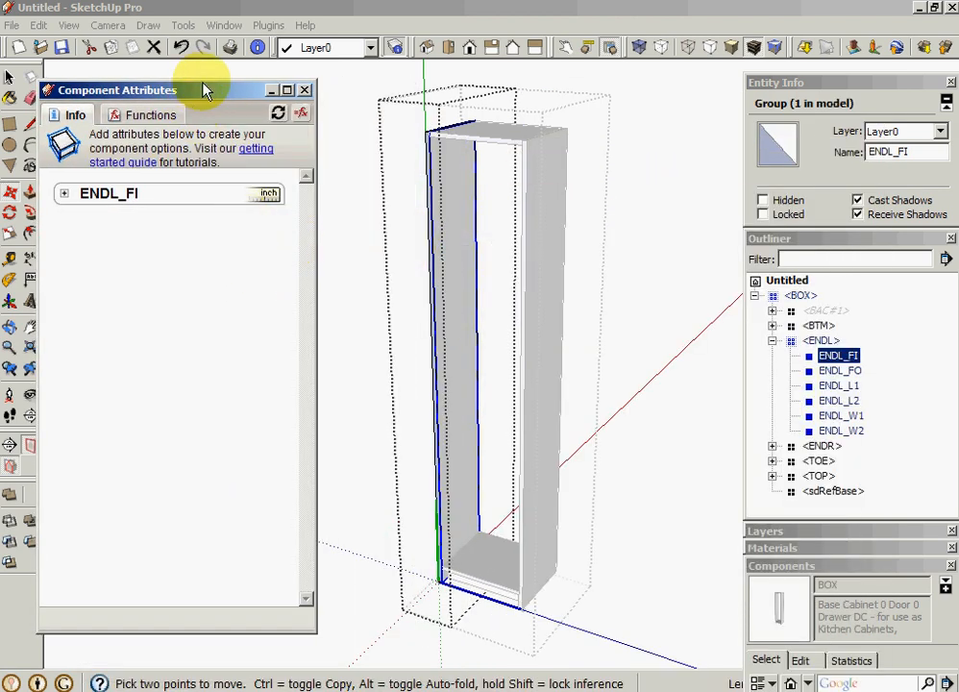
click(64, 193)
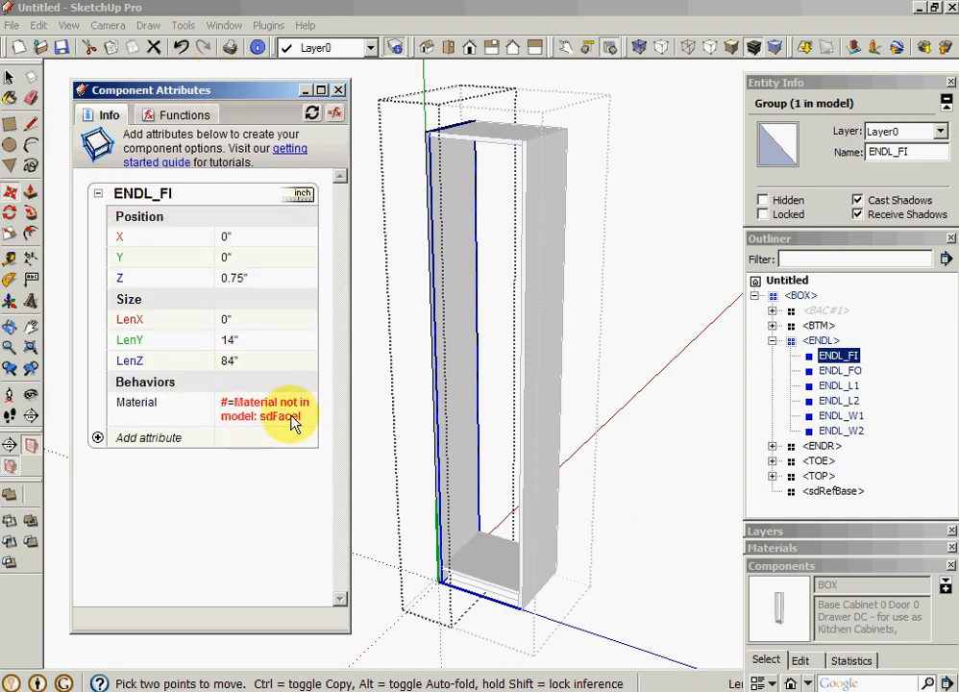
mouse_move(282, 425)
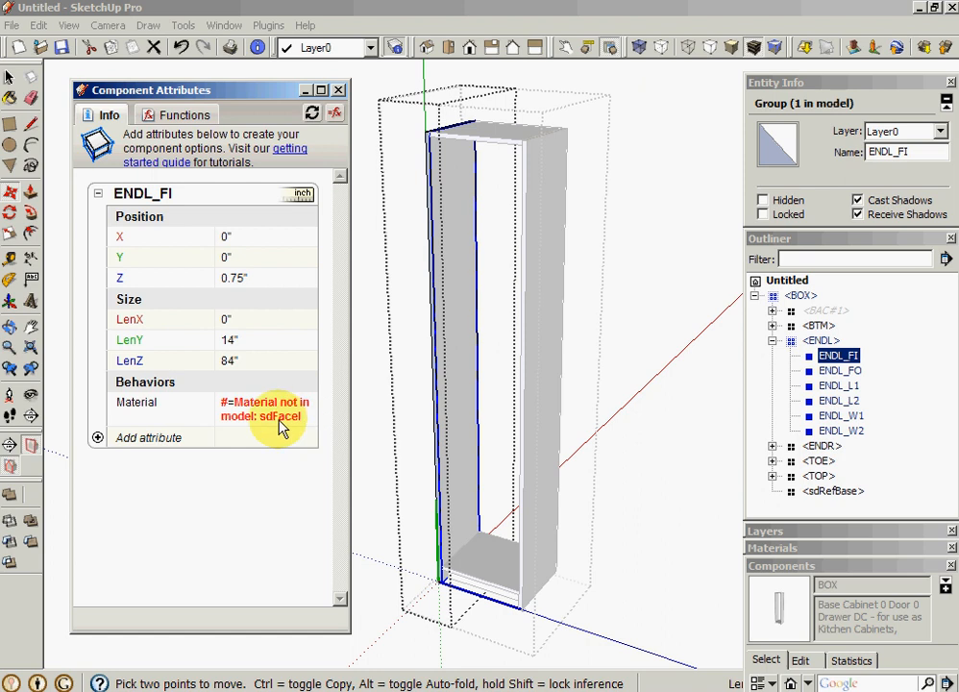
mouse_move(243, 415)
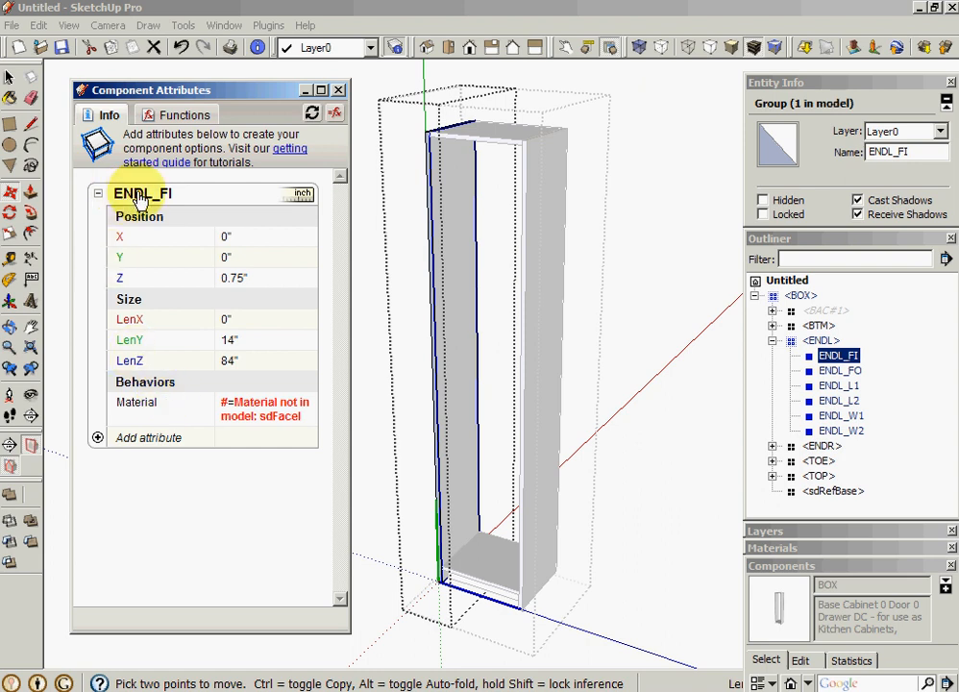
mouse_move(181, 210)
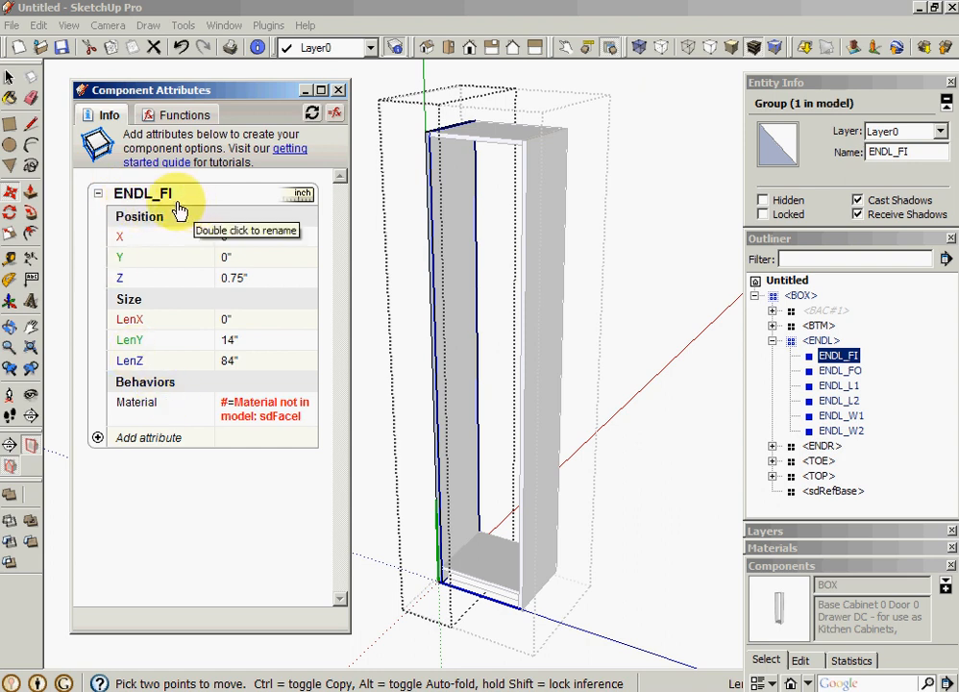
mouse_move(759, 125)
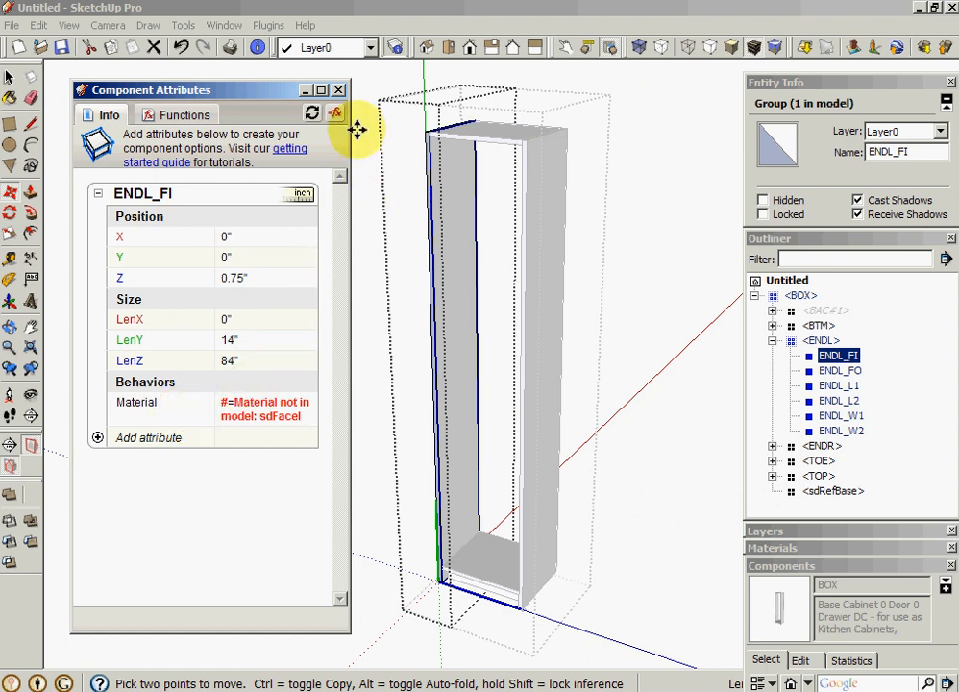
click(339, 89)
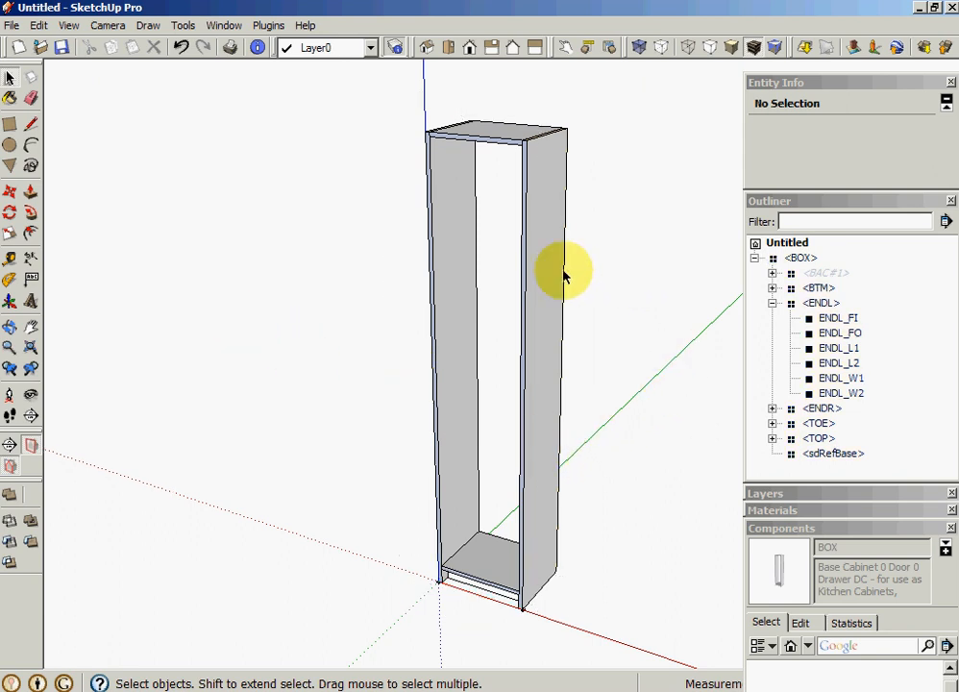
Select the BOX closet component and orbit the view around it
click(565, 276)
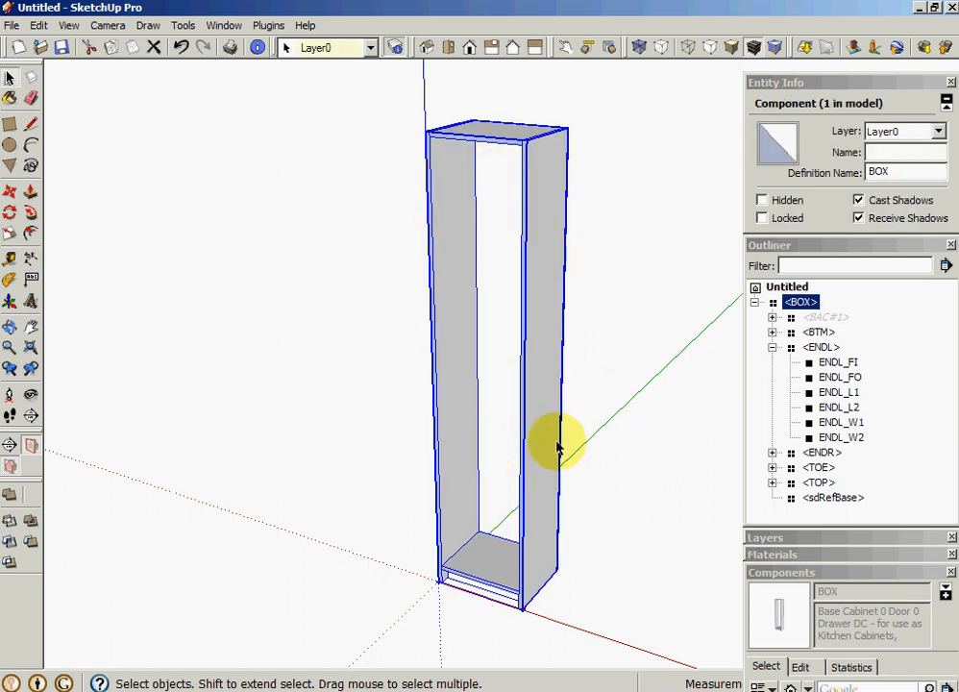
mouse_move(610, 397)
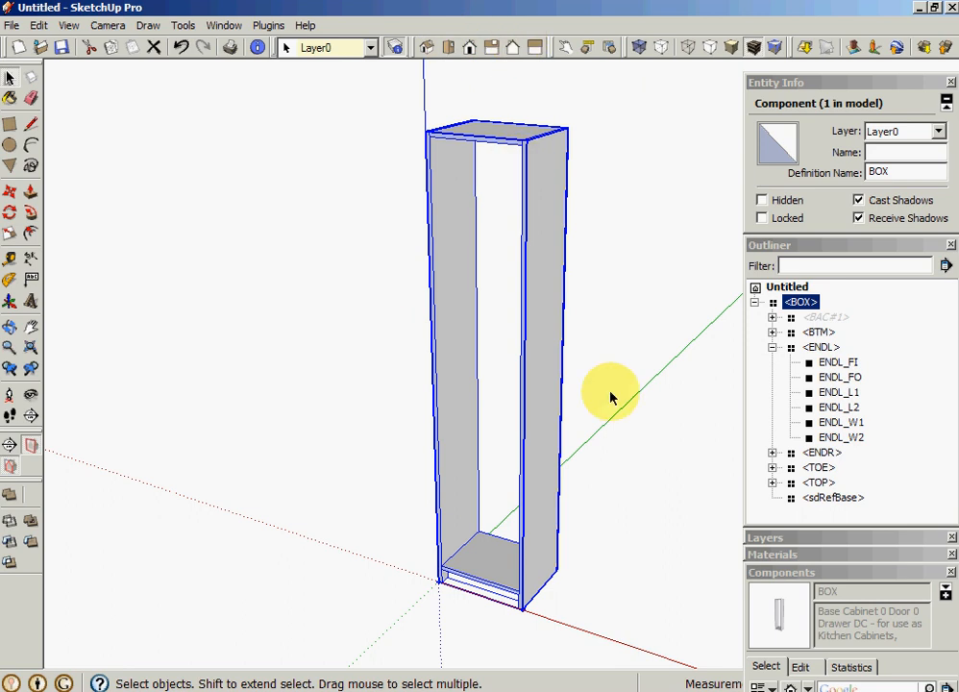
drag(610, 398, 621, 442)
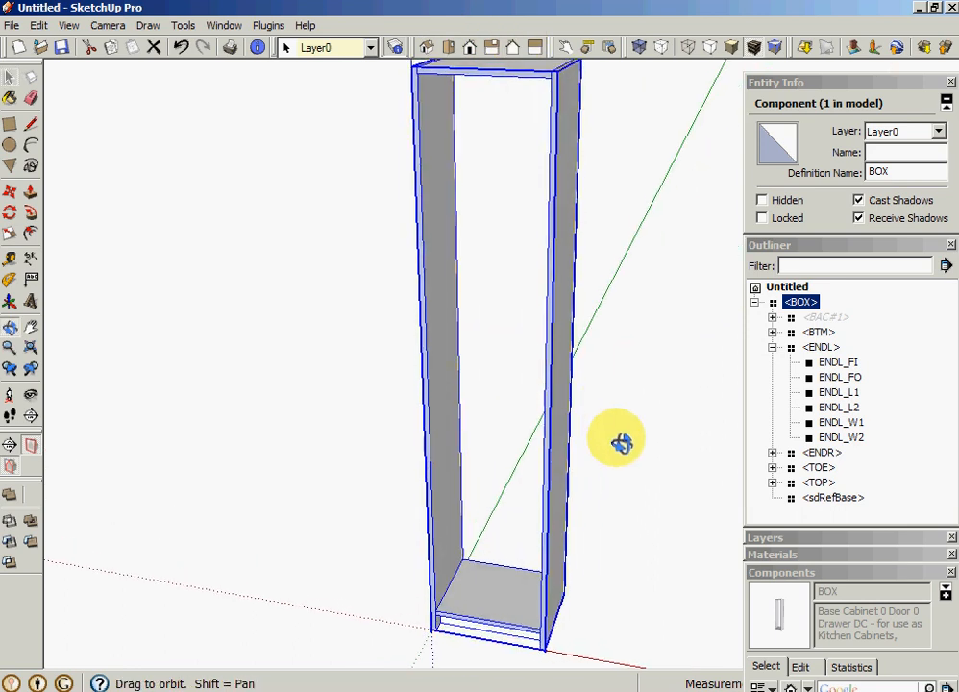
drag(620, 442, 477, 463)
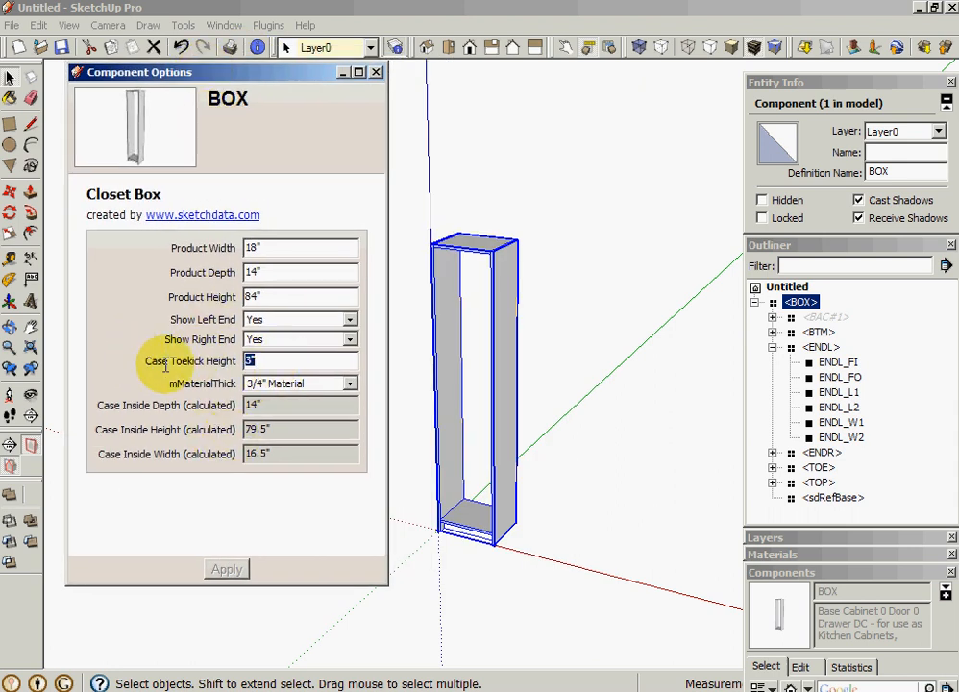
Set Case Toekick Height to 4 inches and apply it
click(226, 569)
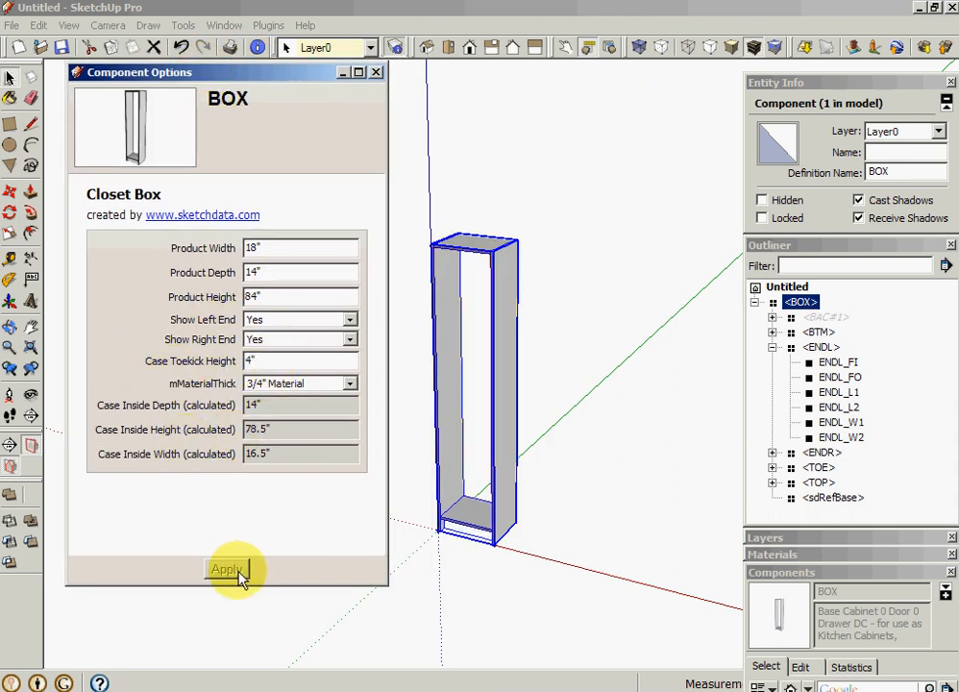
click(227, 568)
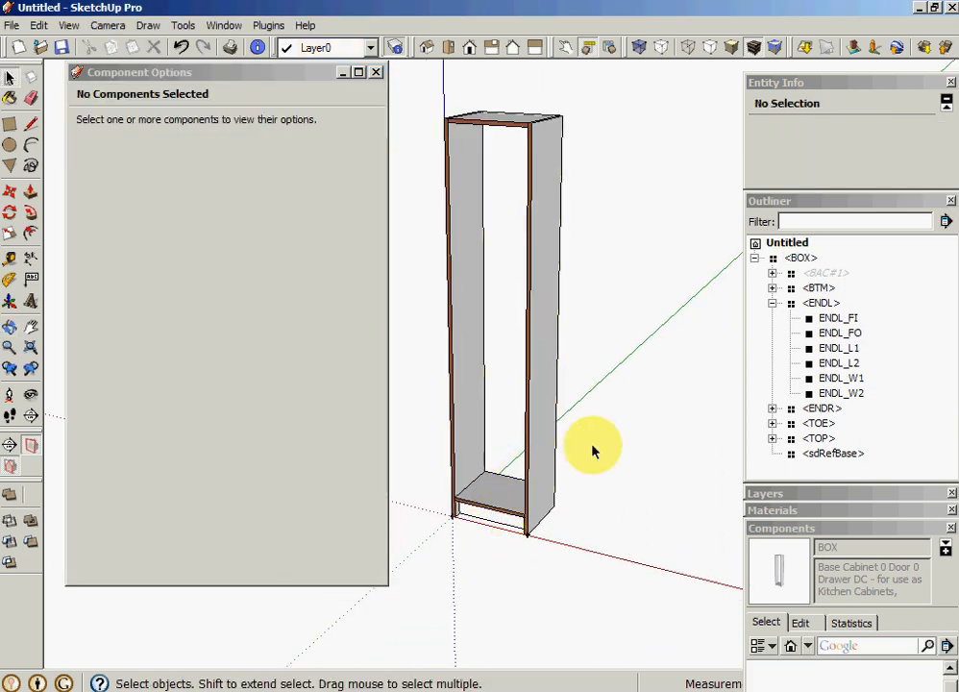
Give the sdFaceI material the Brighton_Walnut texture
click(780, 252)
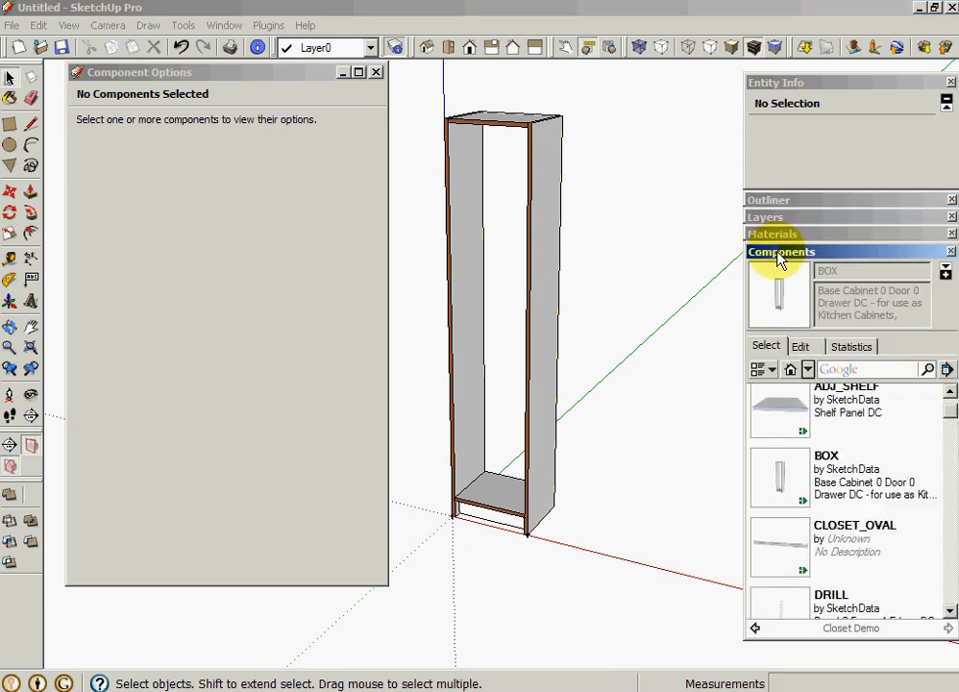
click(772, 234)
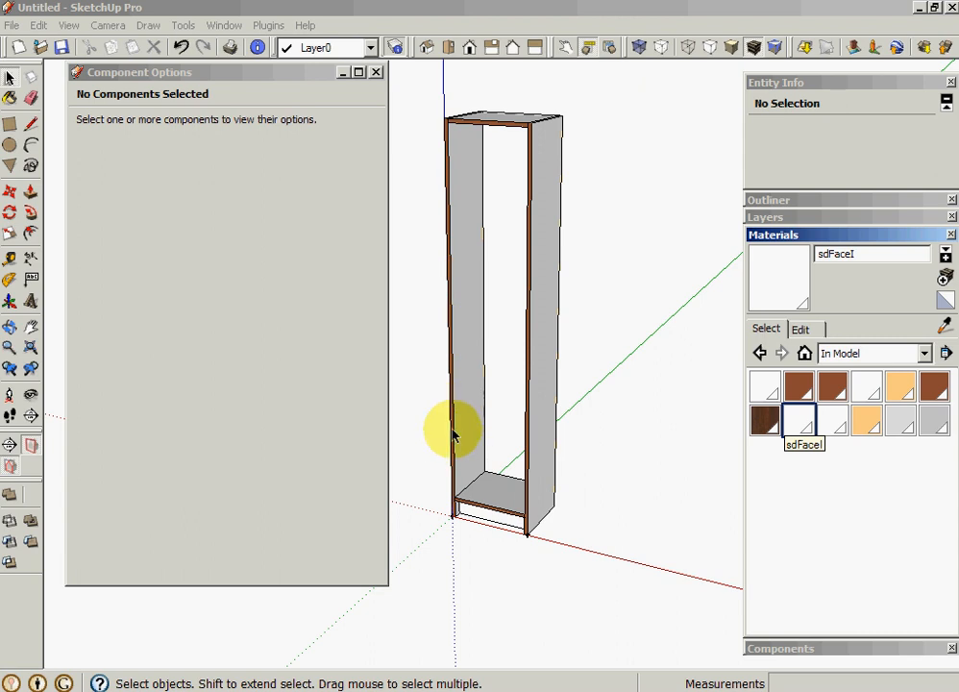
mouse_move(647, 471)
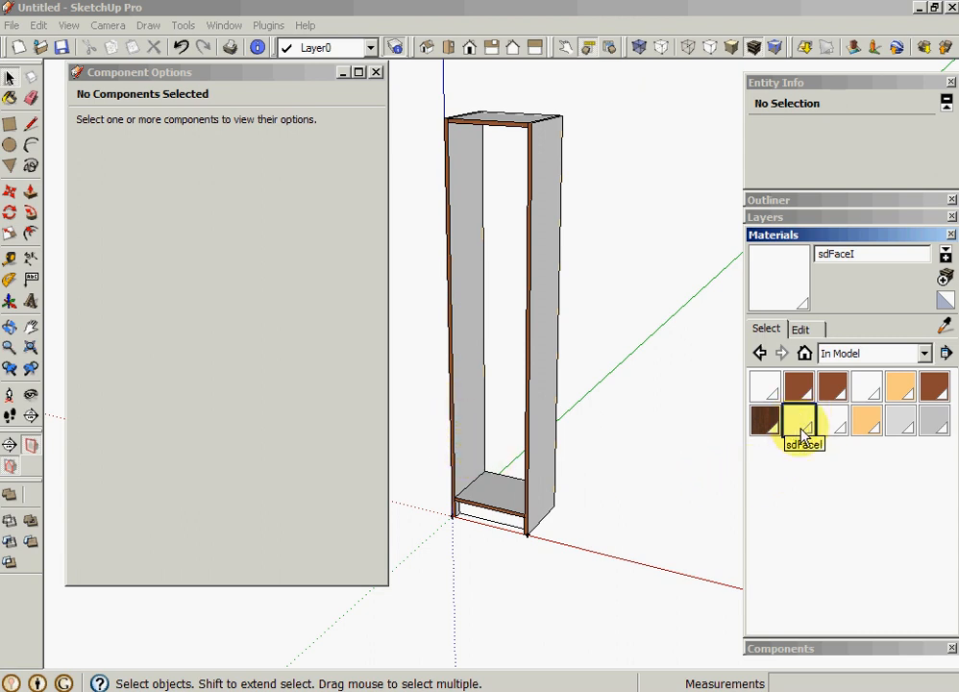
click(799, 328)
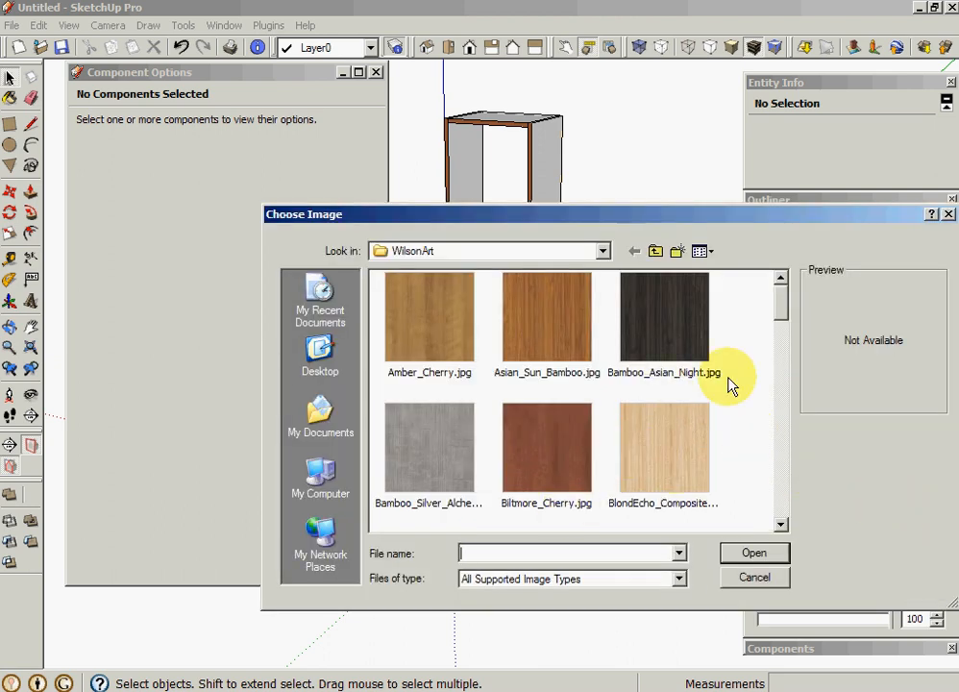
scroll(down, 3)
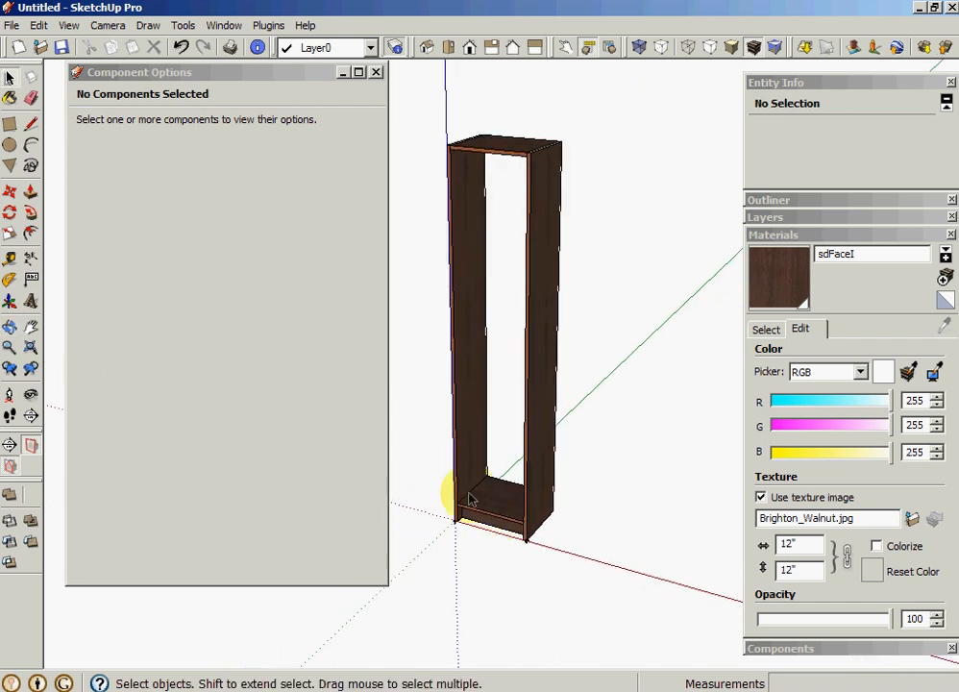
mouse_move(600, 88)
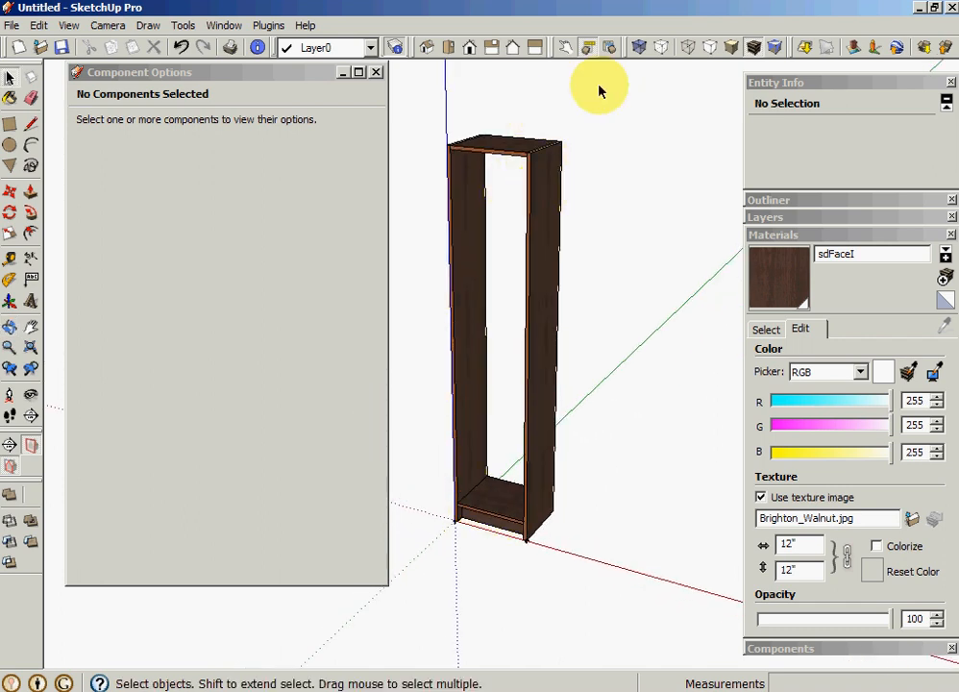
click(504, 336)
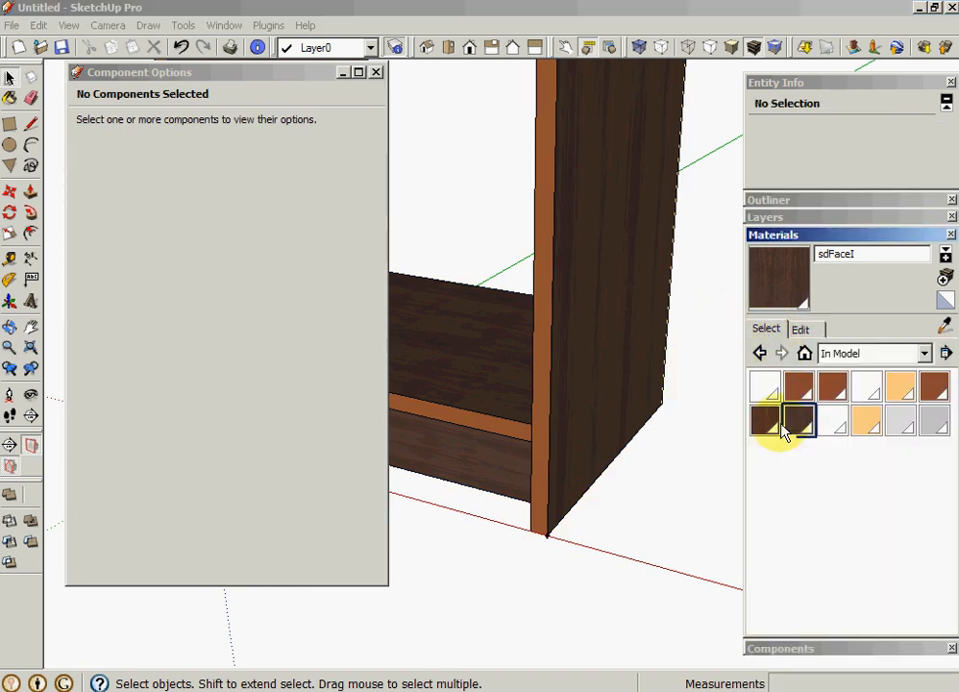
Give the sdEdgeC edge material the Brighton_Walnut texture
click(799, 420)
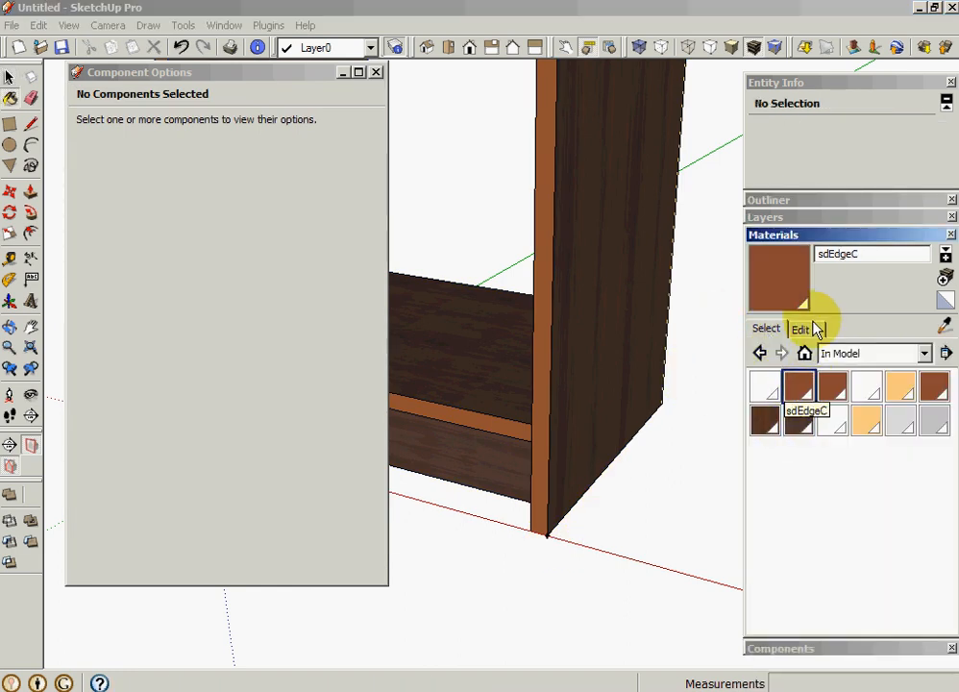
click(800, 329)
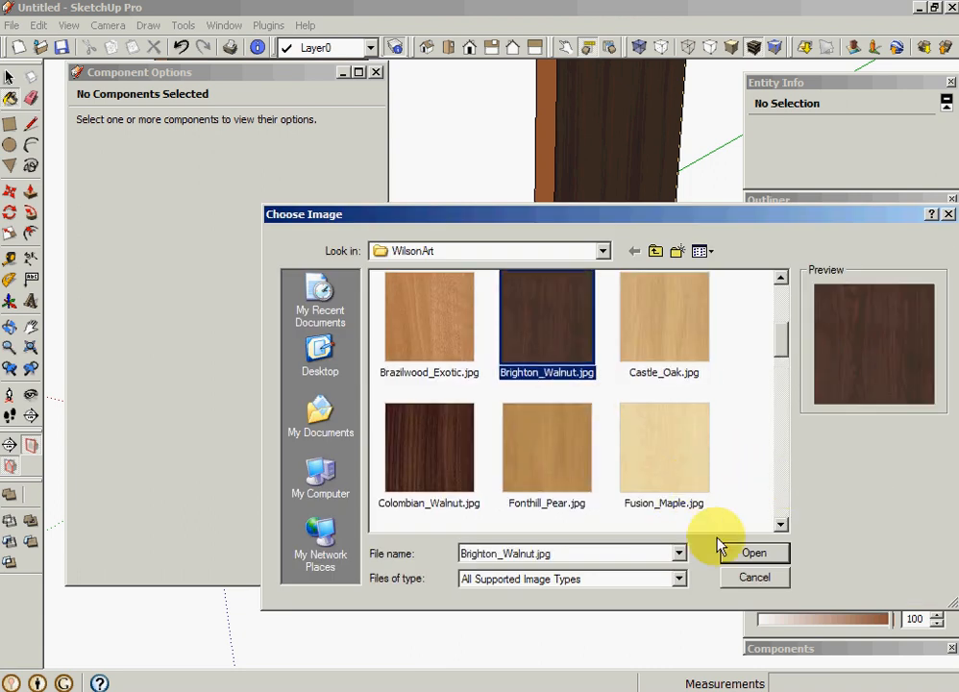
click(754, 552)
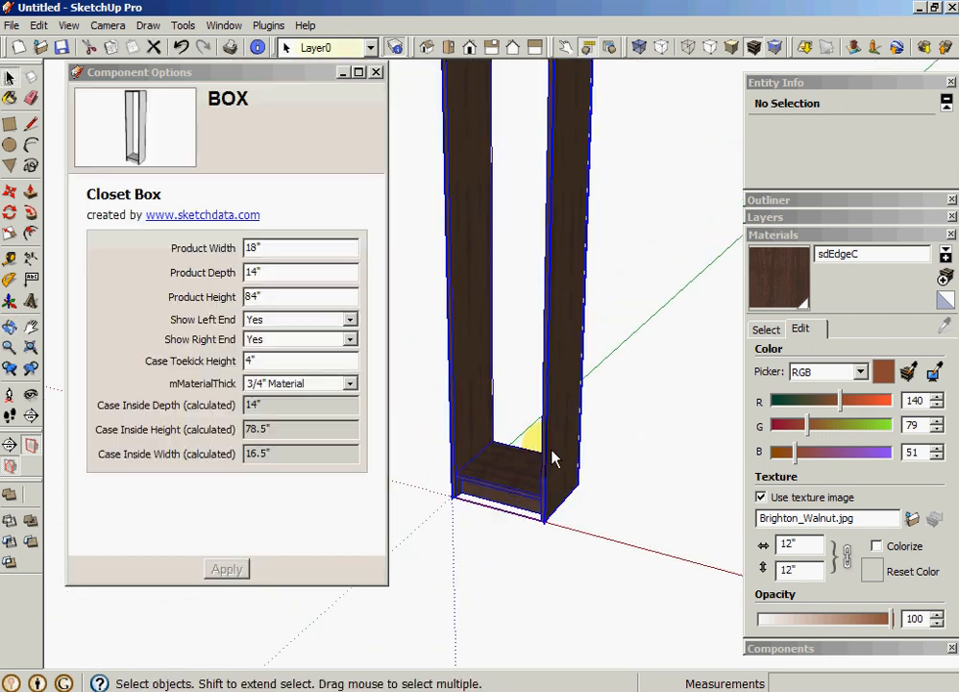
Set the closet box's mMaterialThick option to 1" Material and apply it
click(350, 382)
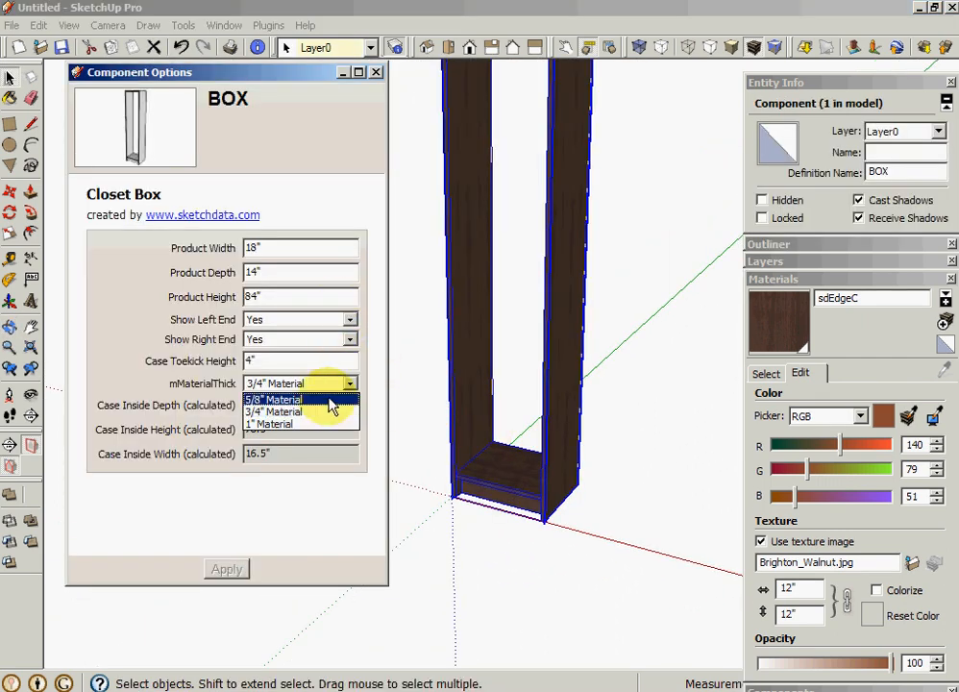
click(271, 399)
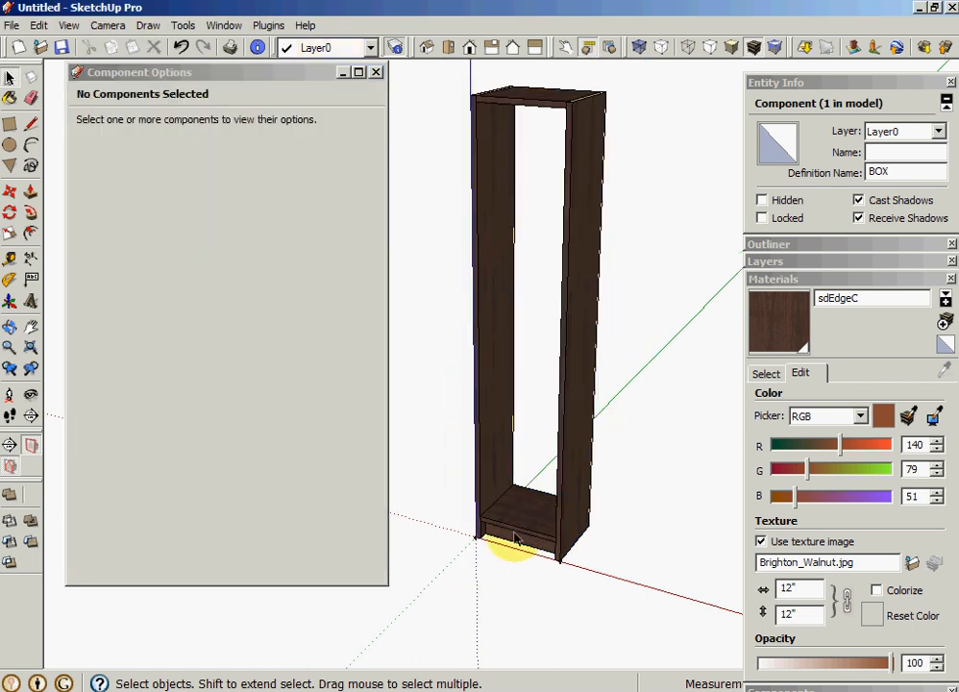
click(514, 538)
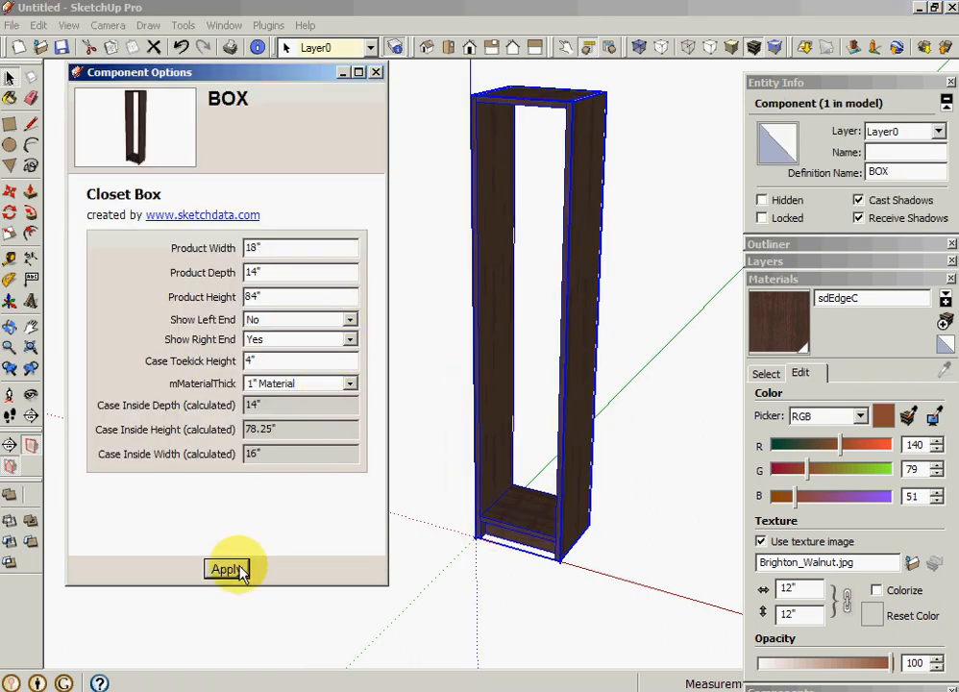
click(226, 569)
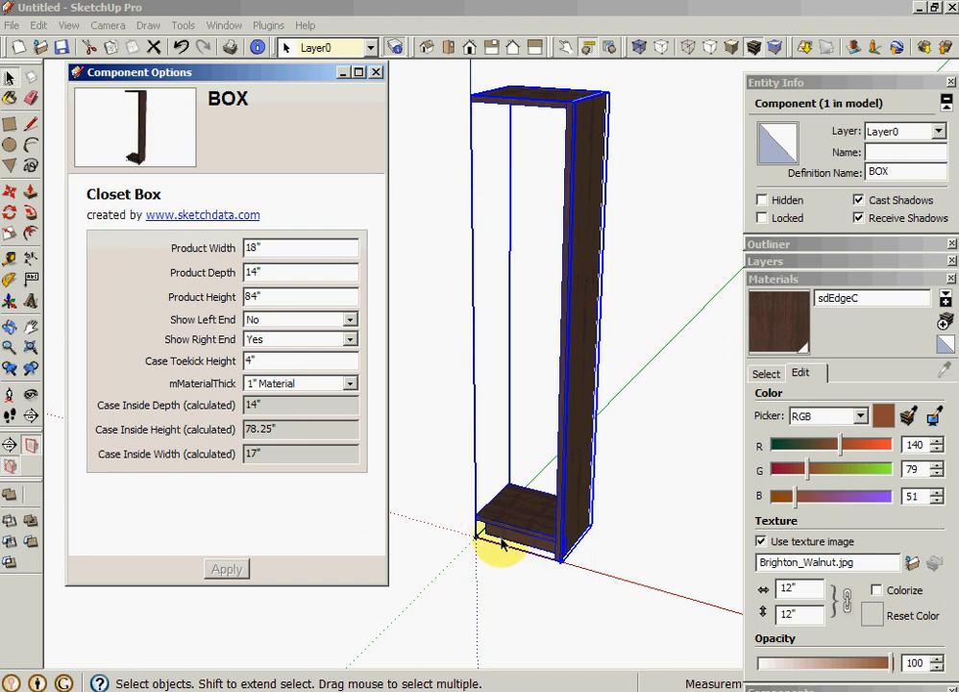
click(519, 538)
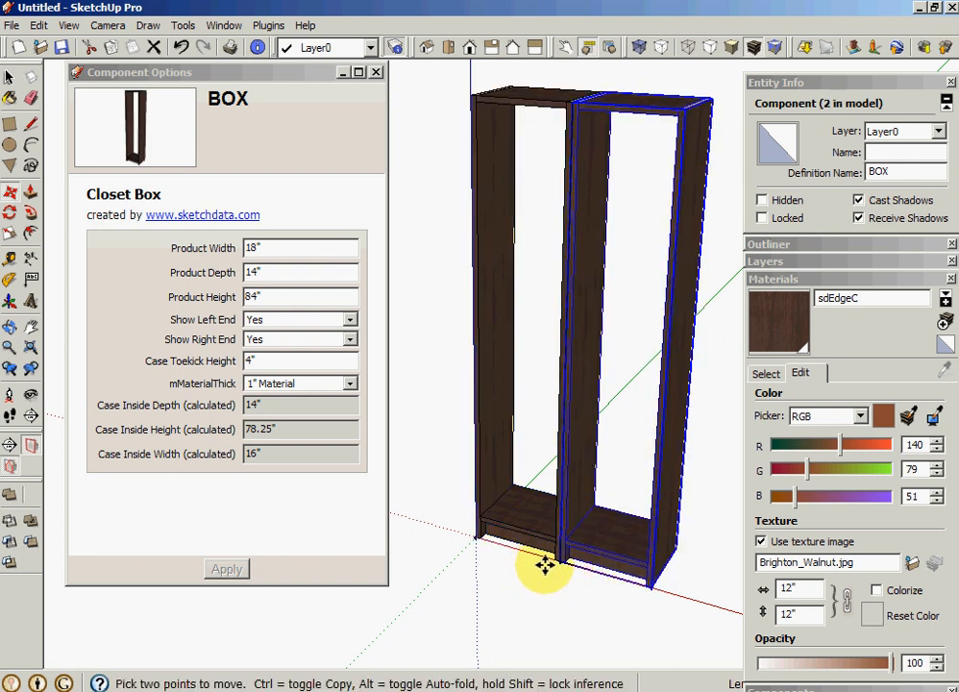
Place a BOX copy right of the first with Show Left End set to No, then select its toe kick
click(352, 319)
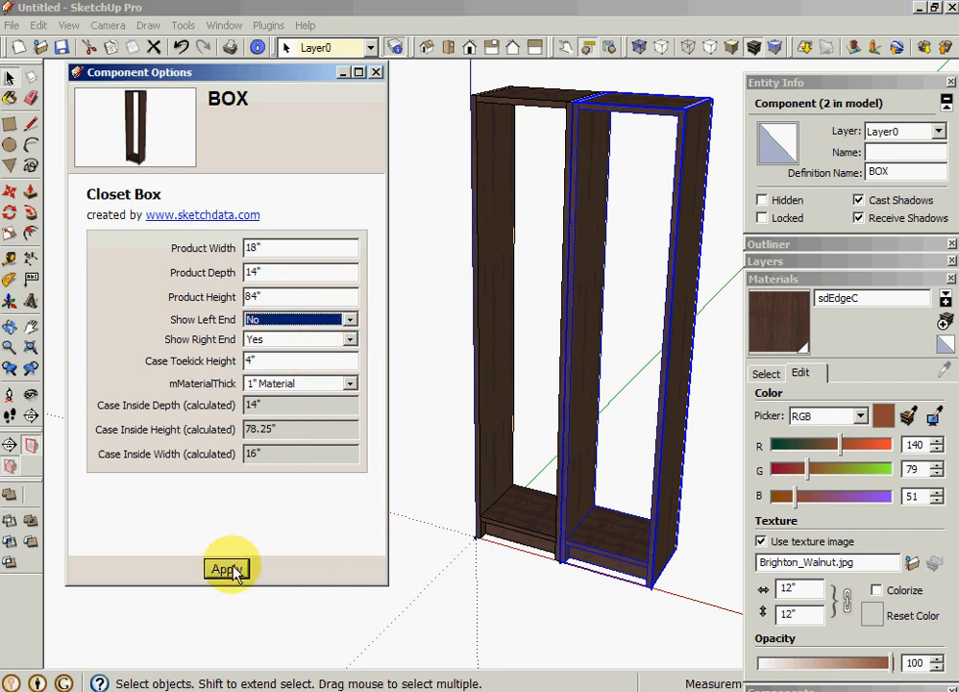
click(228, 568)
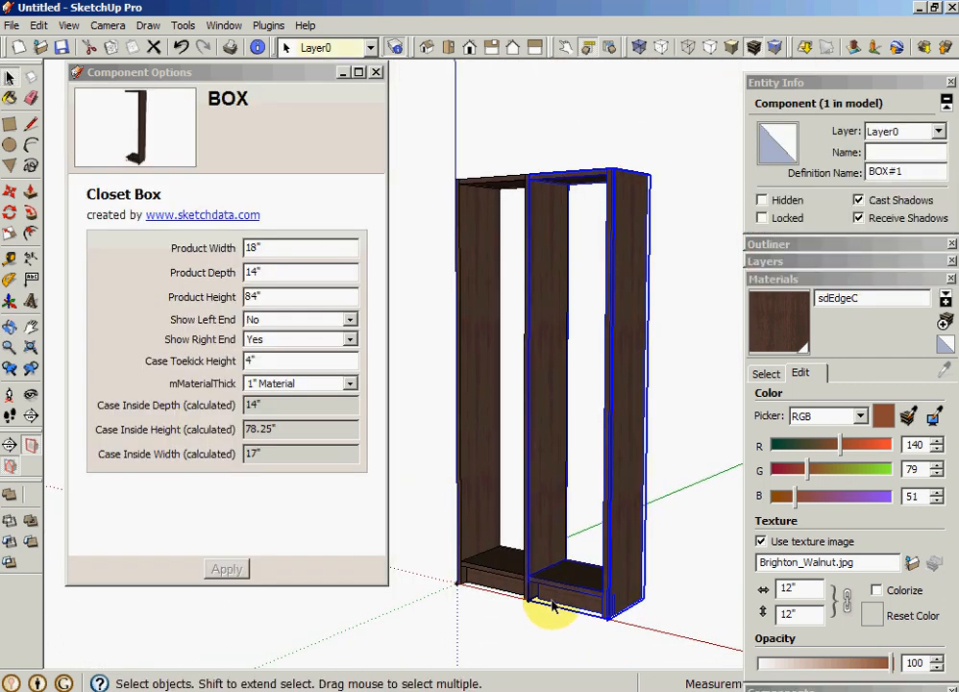
click(552, 605)
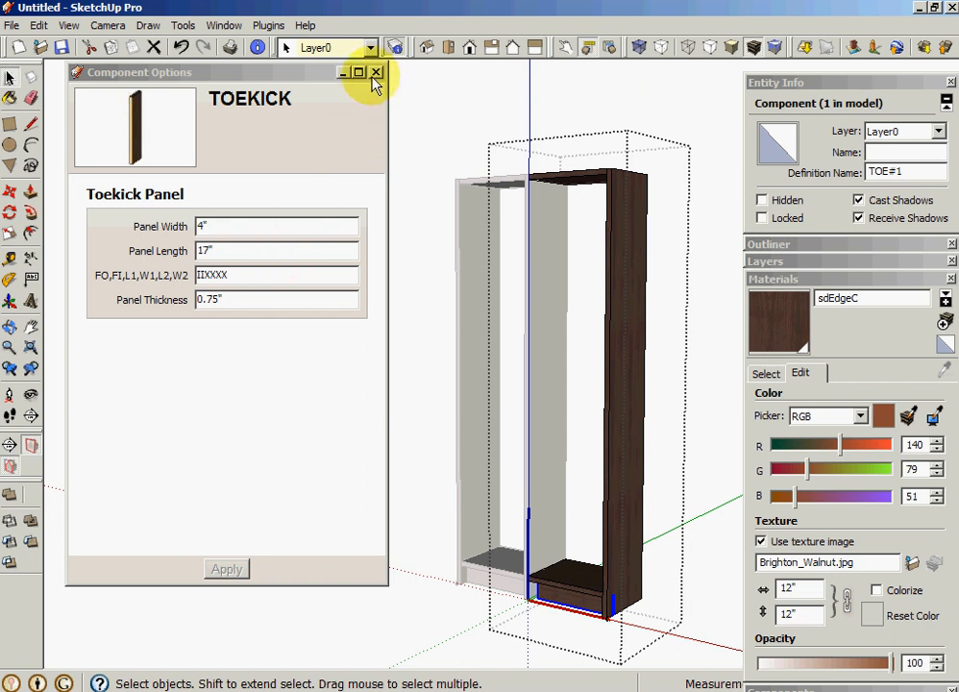
Collapse the BOX attributes and review the TOE panel's X, Y, Z and LenX/LenY/LenZ formulas
click(376, 72)
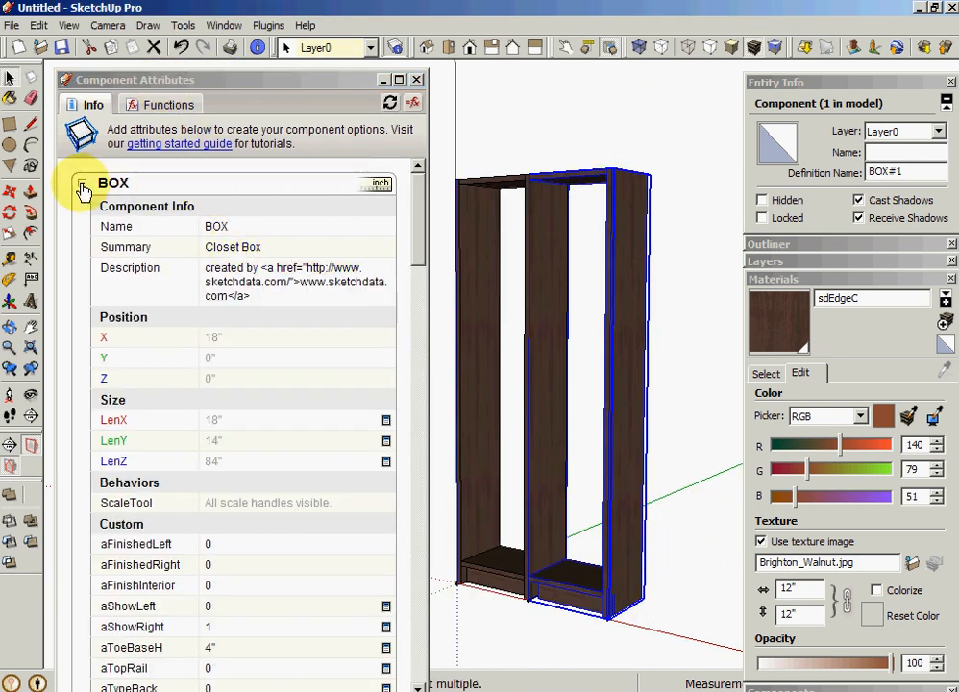
click(83, 188)
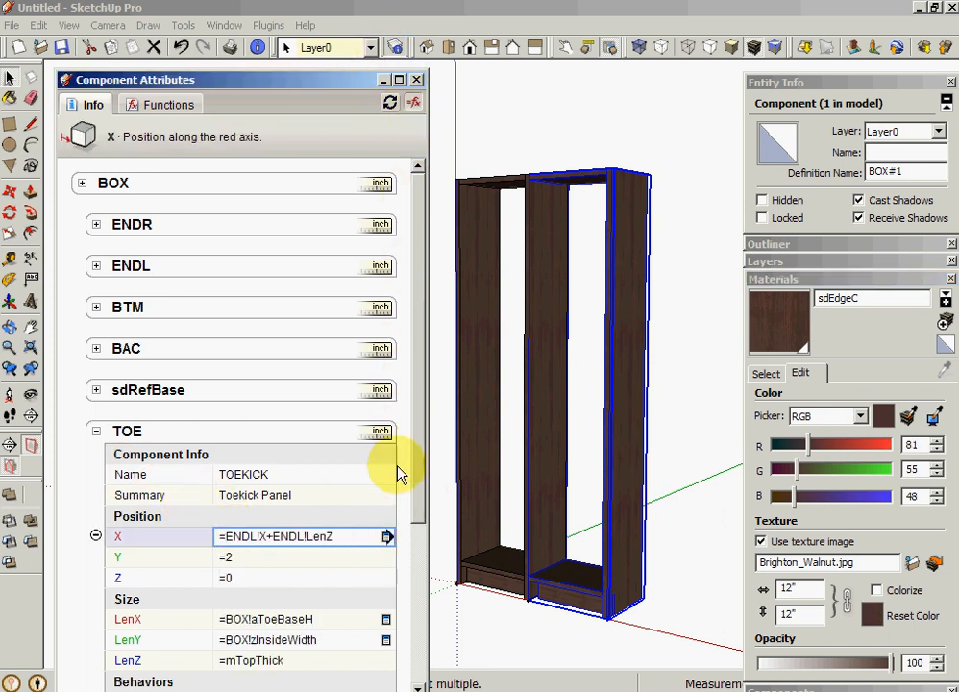
scroll(down, 3)
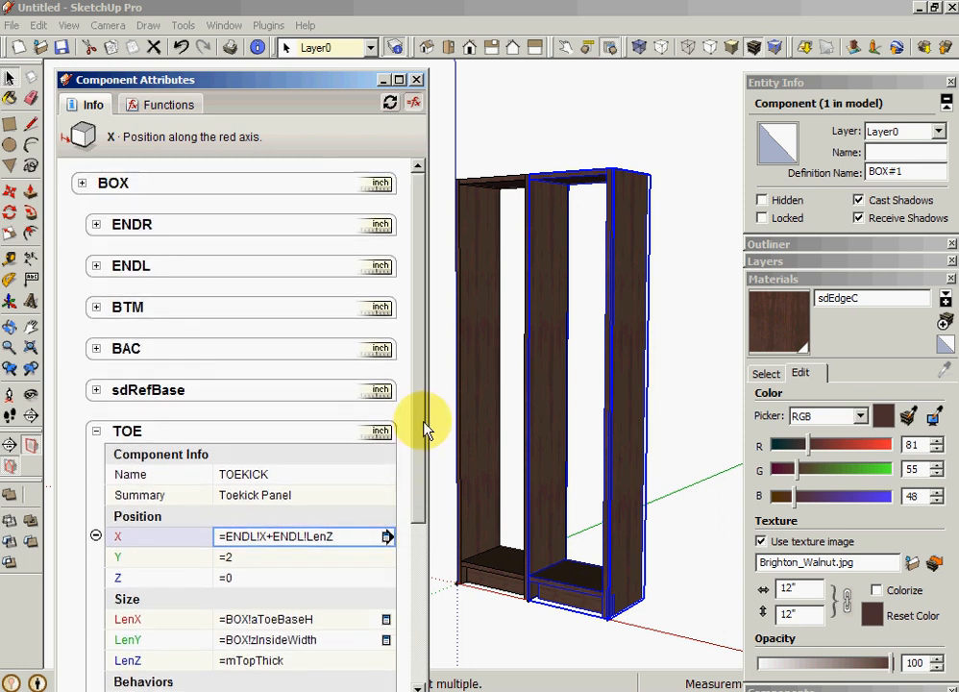
mouse_move(381, 430)
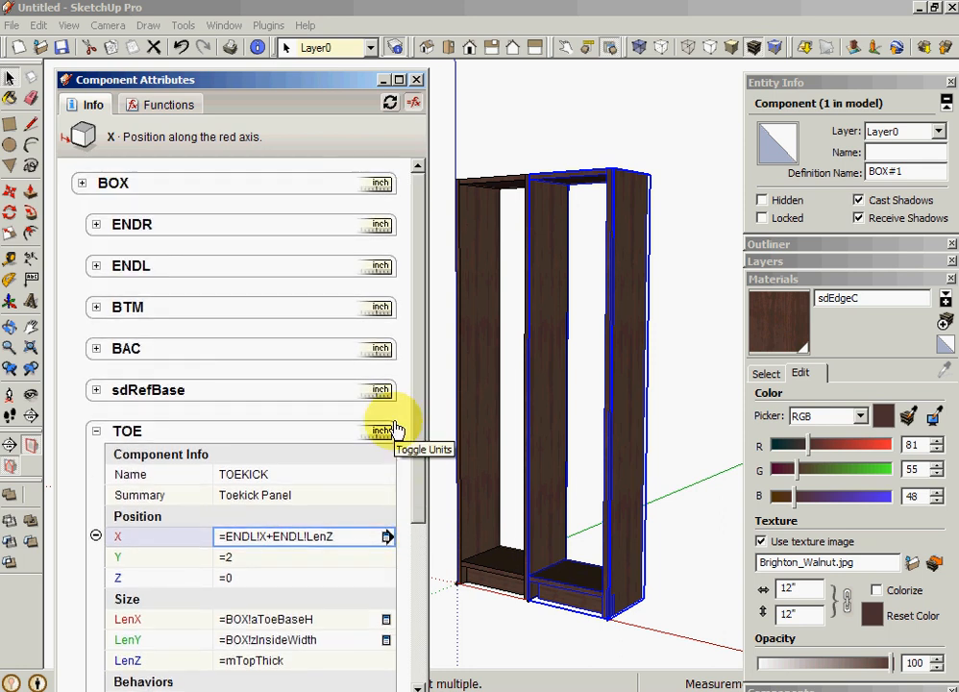
mouse_move(176, 411)
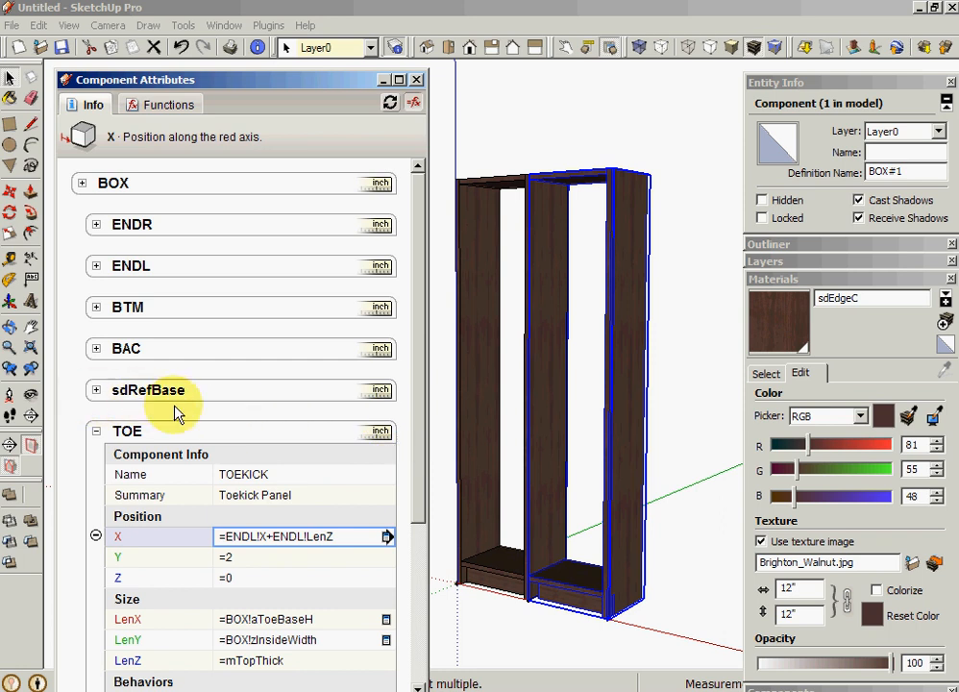
click(416, 78)
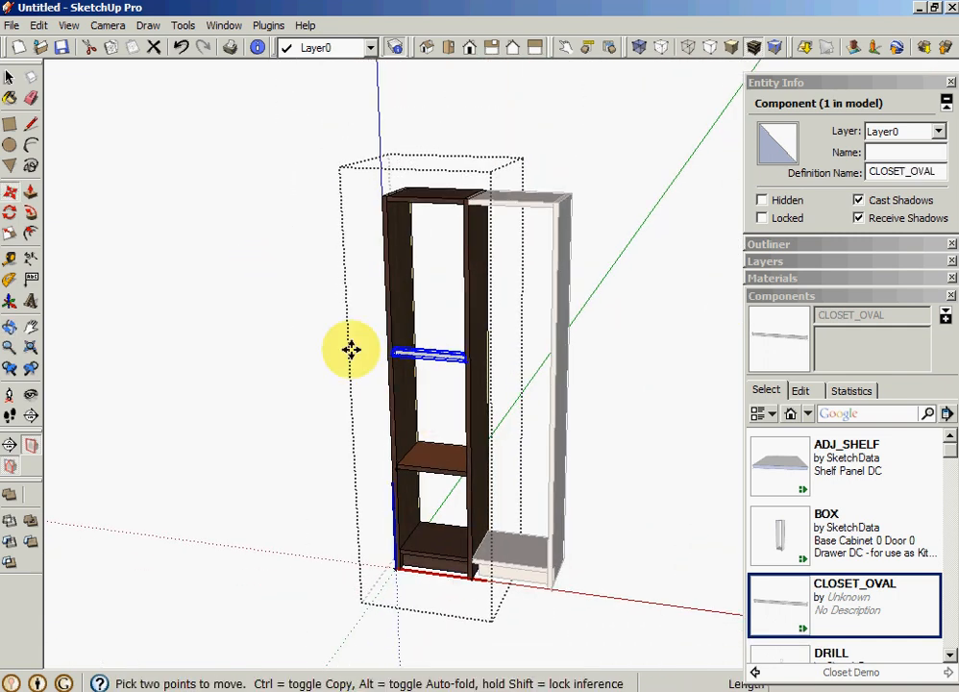
Drop the CLOSET_OVAL hanging rod into place inside the left closet box
click(608, 47)
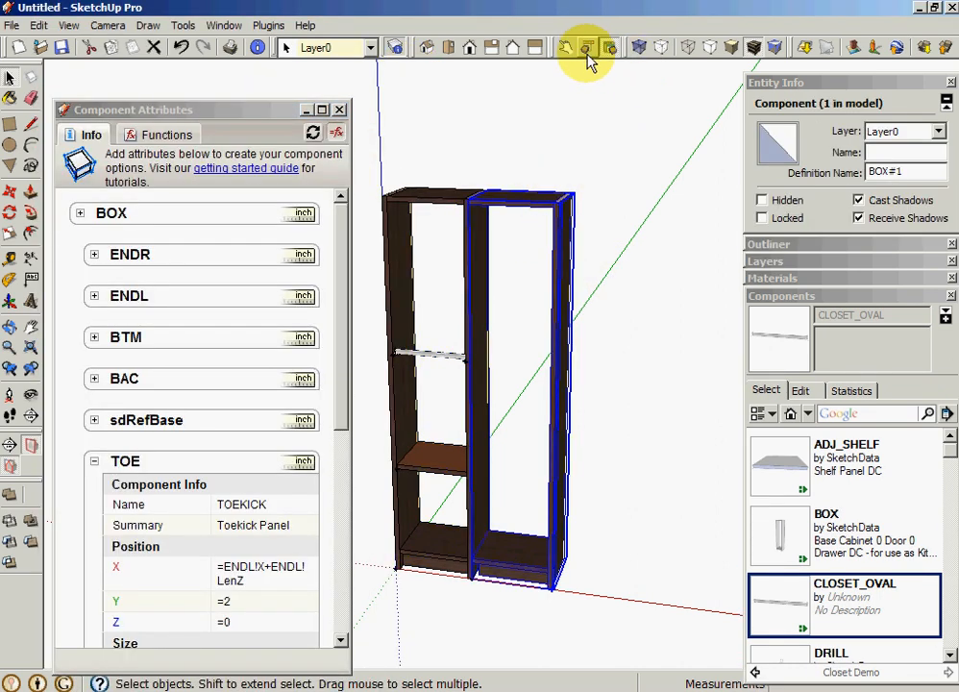
Review the right box's Component Options, then insert ADJ_SHELF and FIX_SHELF shelves into it
click(586, 48)
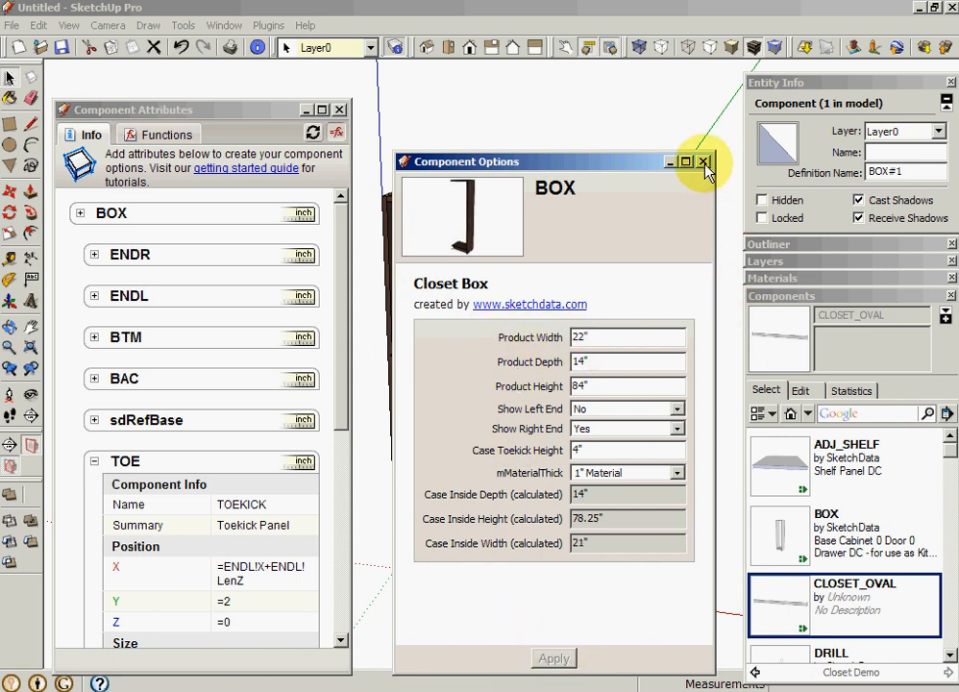
click(704, 161)
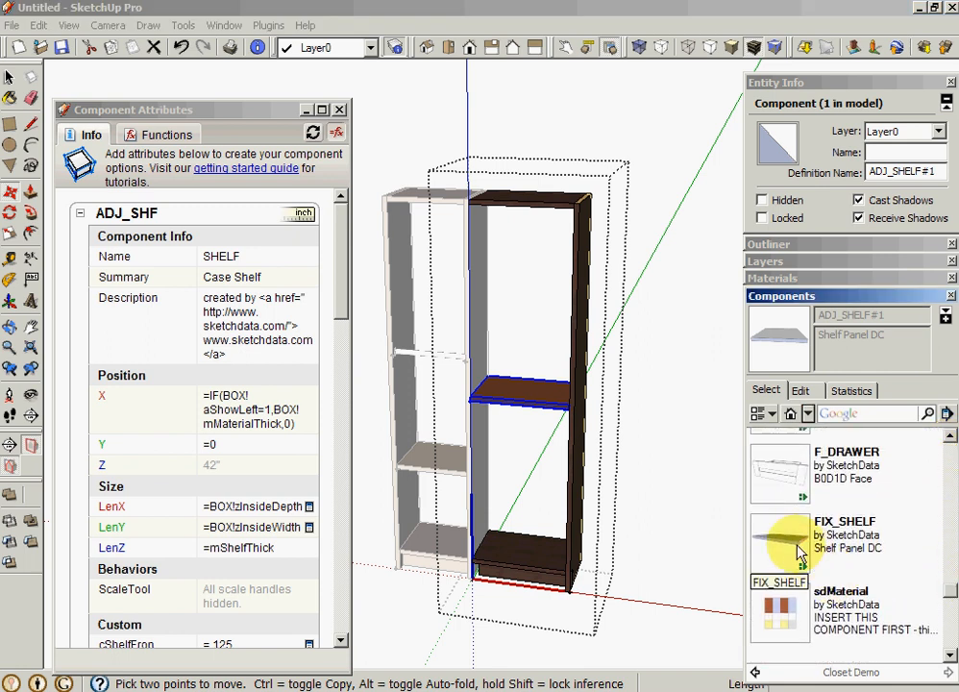
click(802, 547)
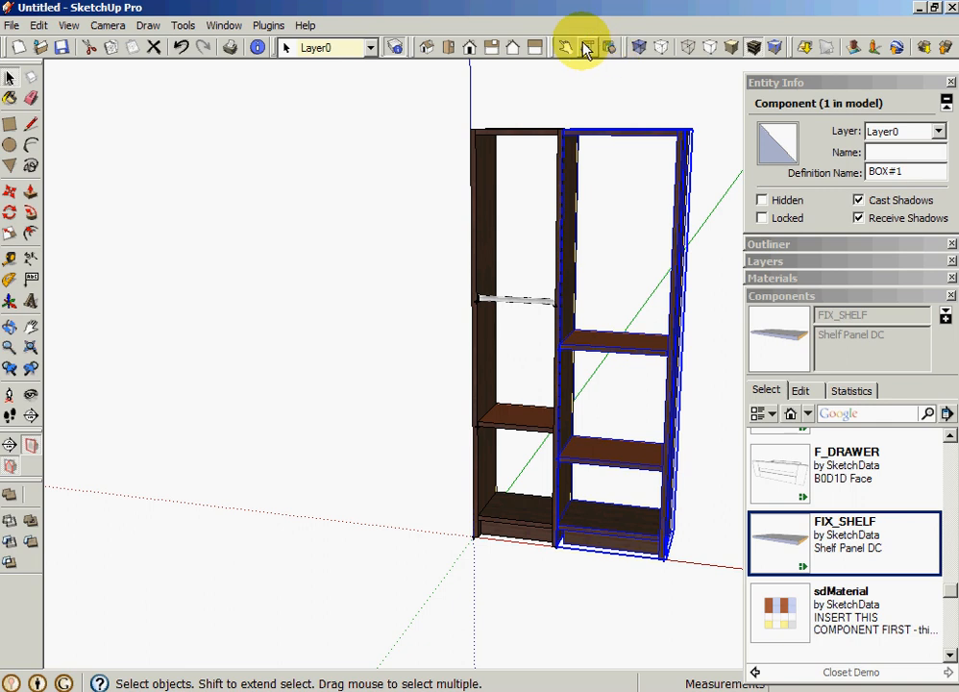
Set the right box's Product Width to 12" and Show Left End to Yes
click(586, 47)
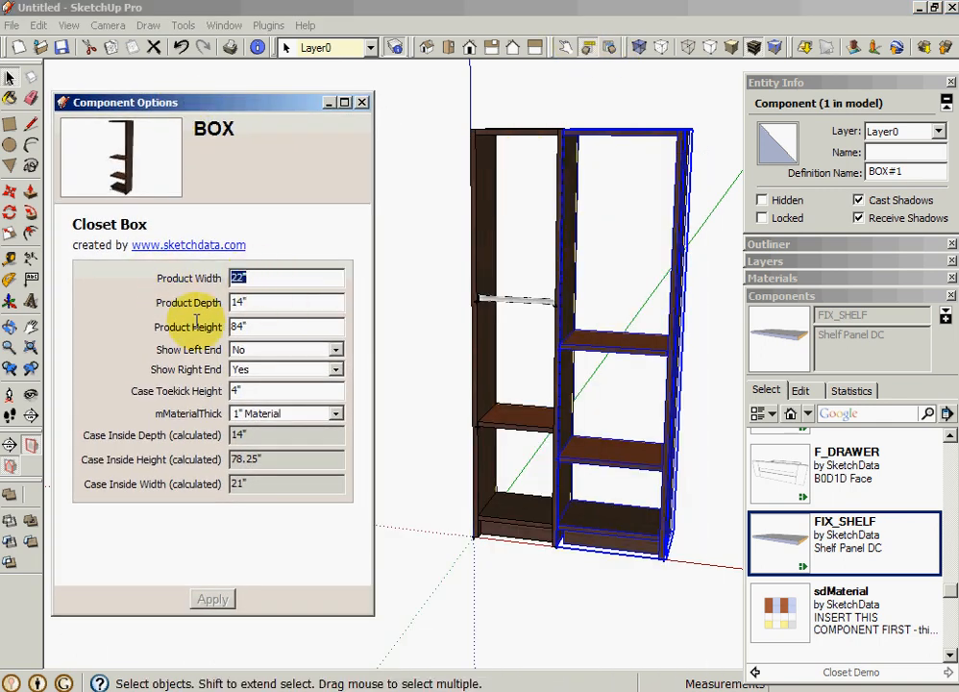
click(212, 599)
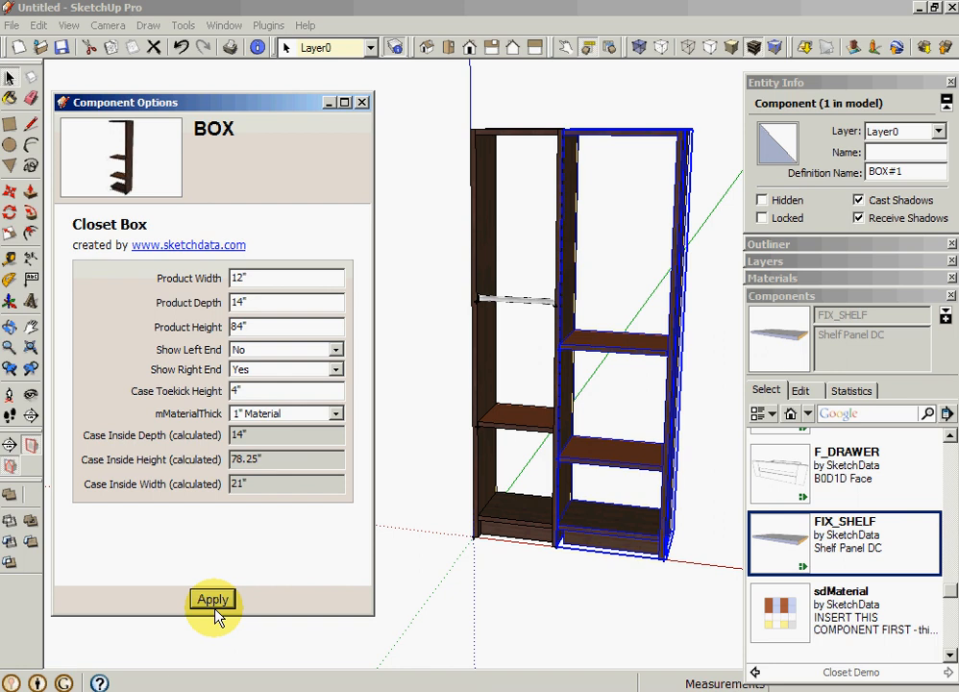
click(213, 599)
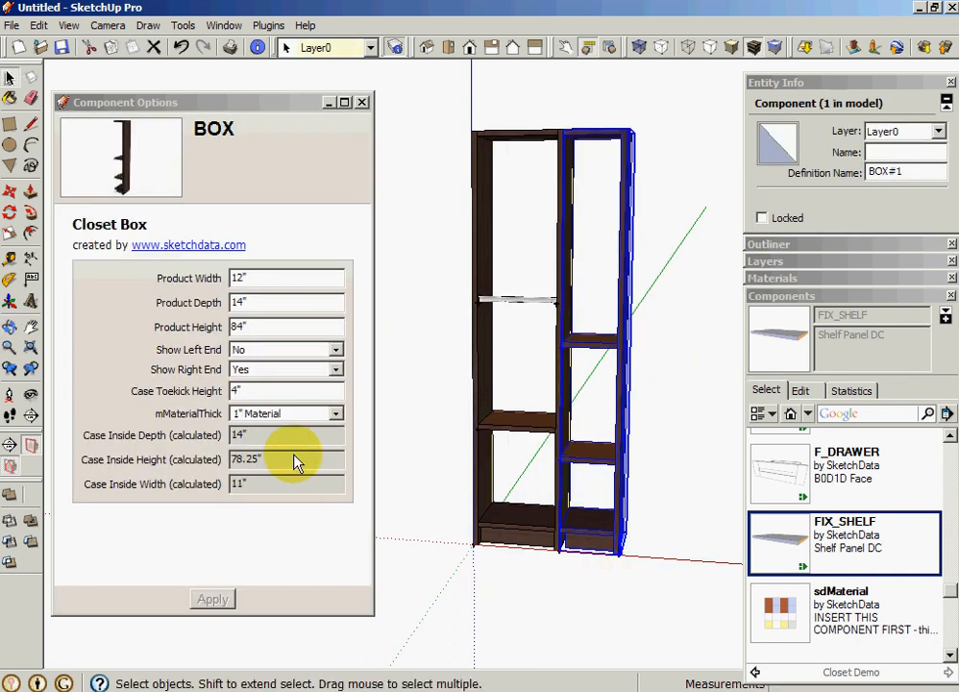
click(285, 349)
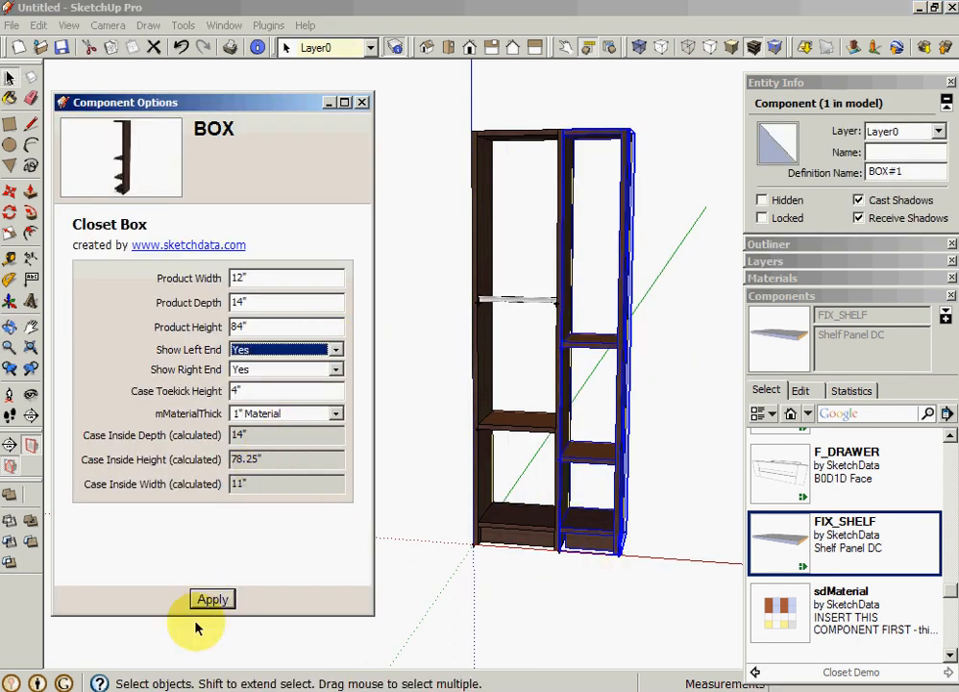
click(211, 598)
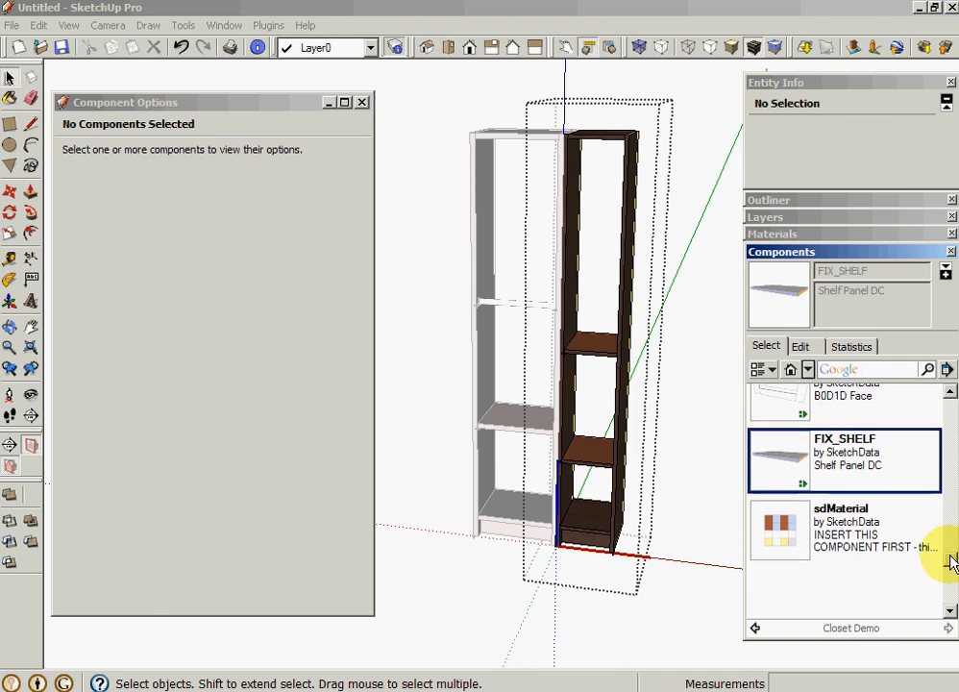
scroll(down, 3)
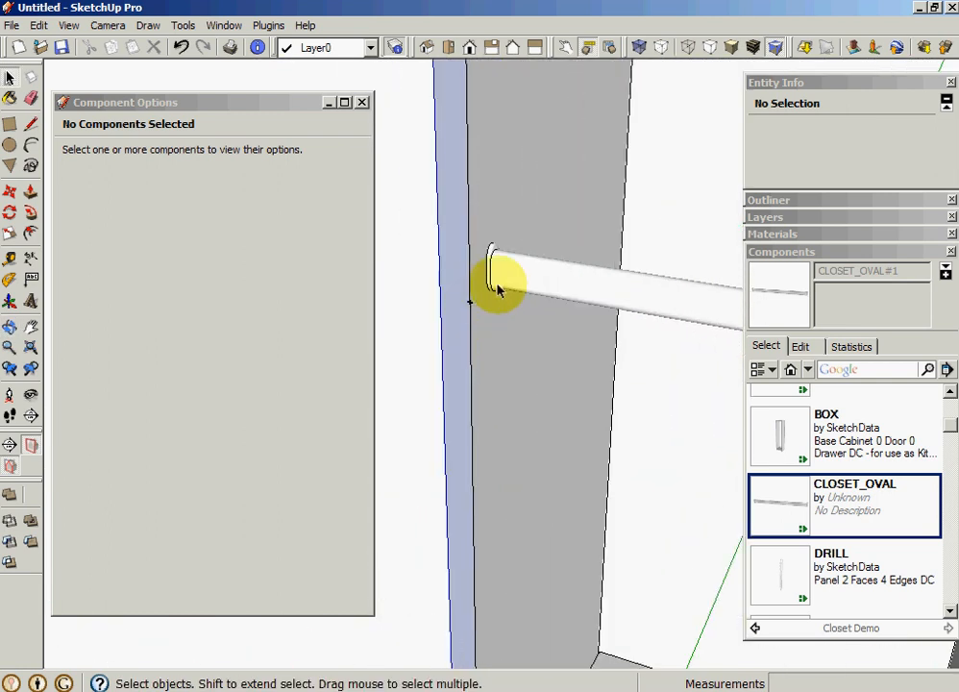
click(499, 269)
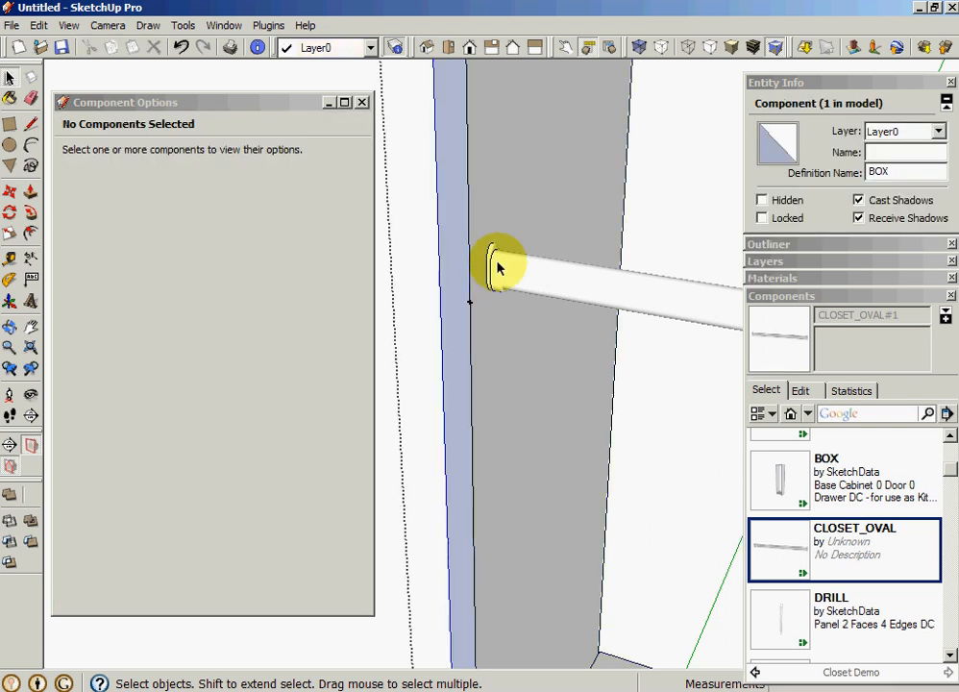
click(500, 267)
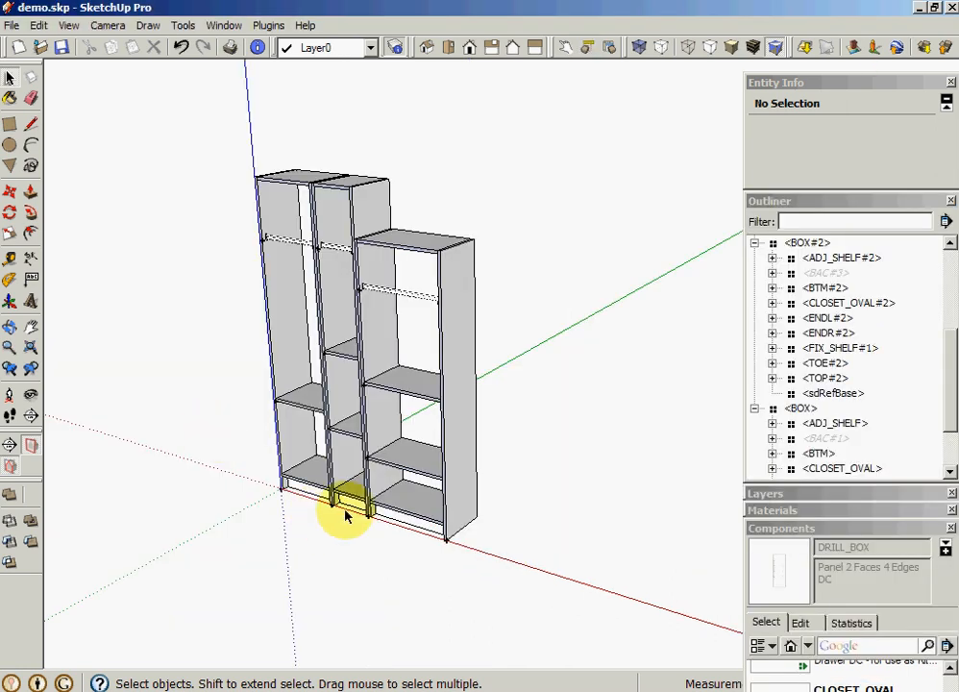
mouse_move(404, 509)
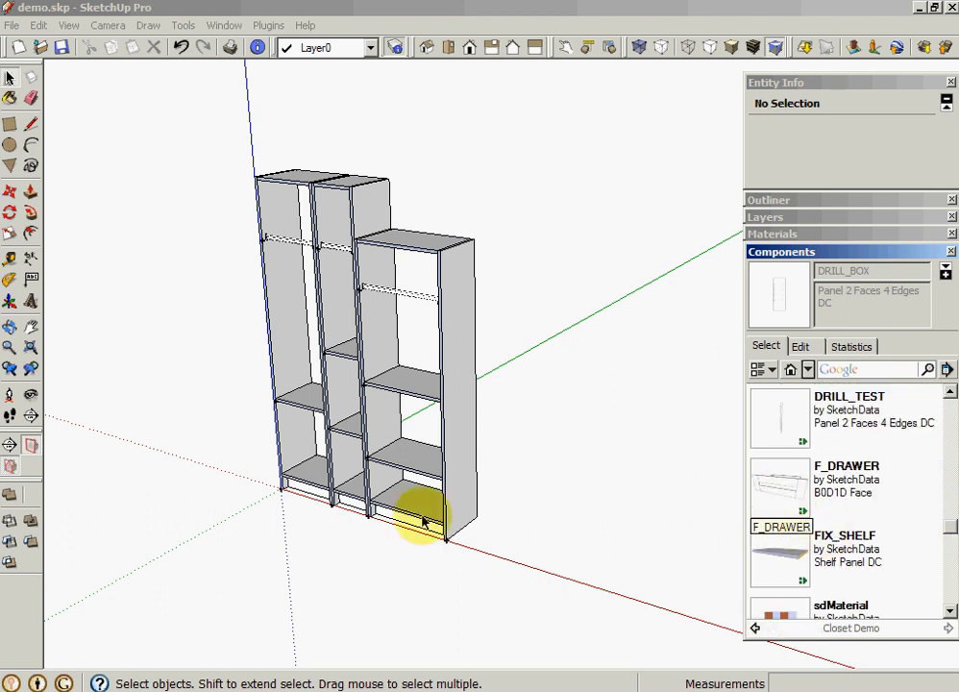
Drop the F_DRAWER component into the bottom of the narrow bay
click(341, 437)
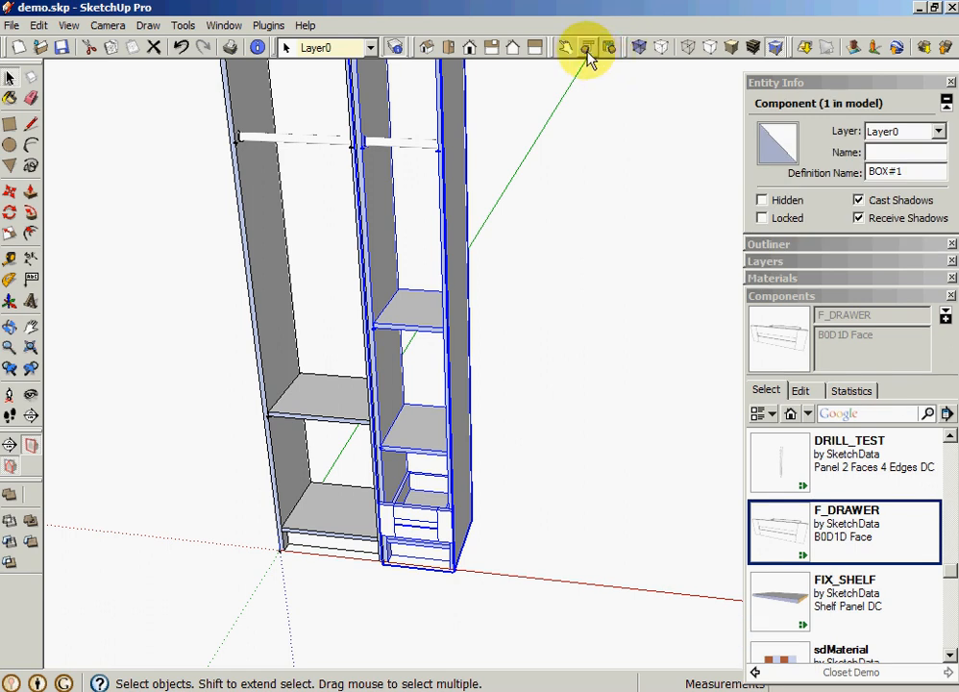
Apply an 18" width to the drawer bay's closet box
click(587, 48)
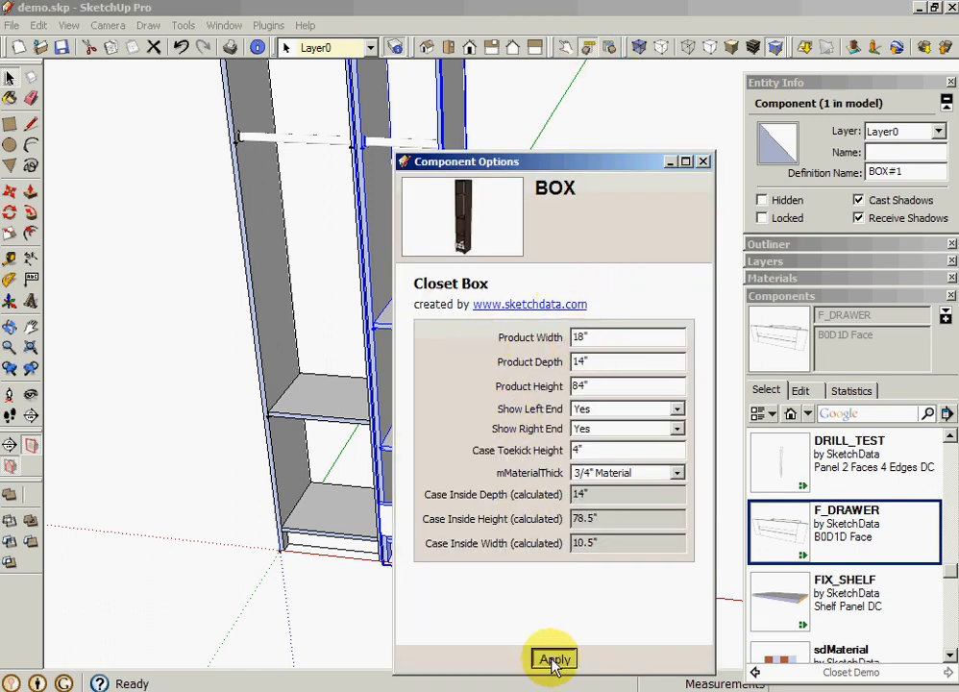
click(552, 659)
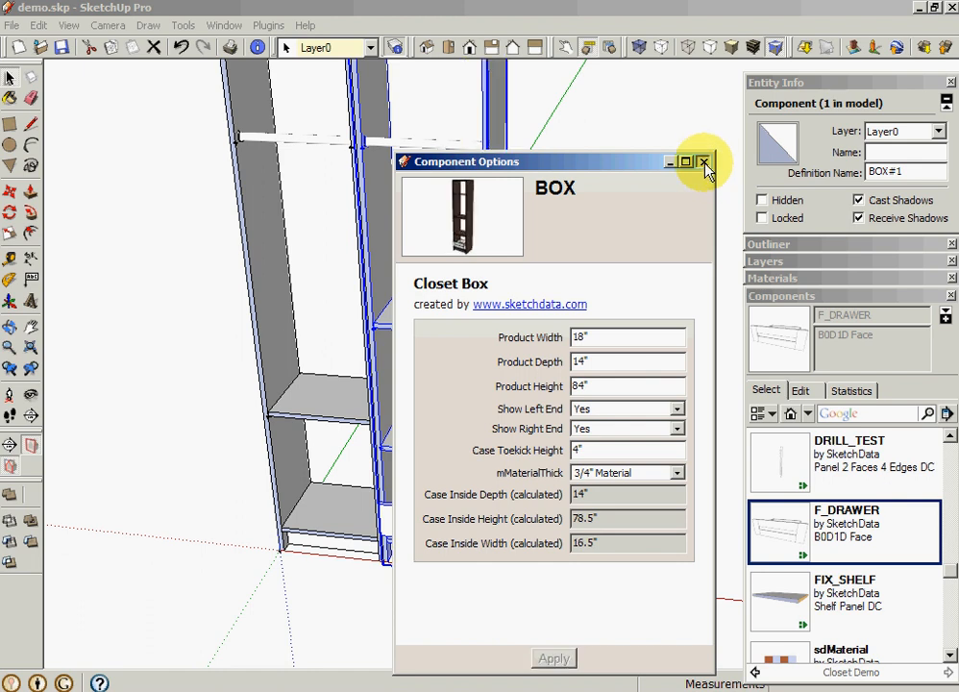
click(705, 160)
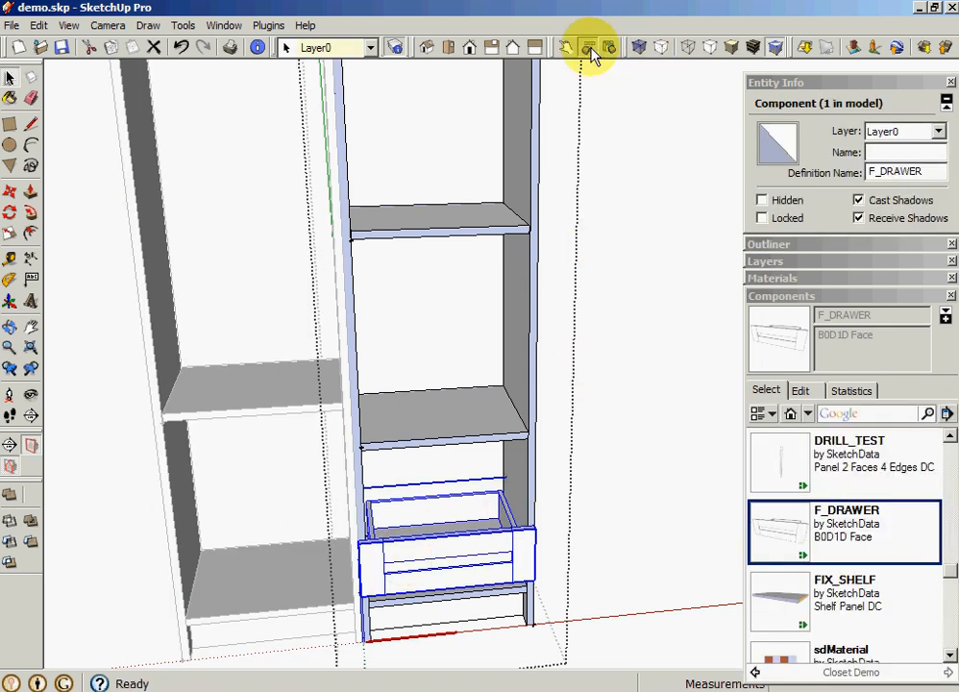
Set F_DRAWER's left and right overlays to Inset and Drawer Height Regular to 8"
click(677, 316)
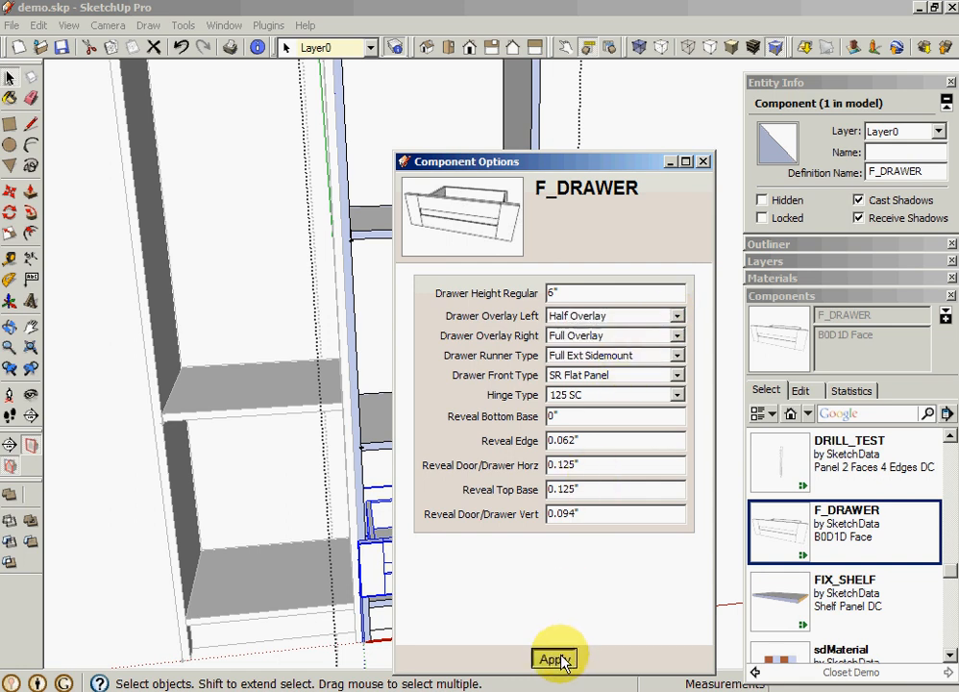
click(557, 658)
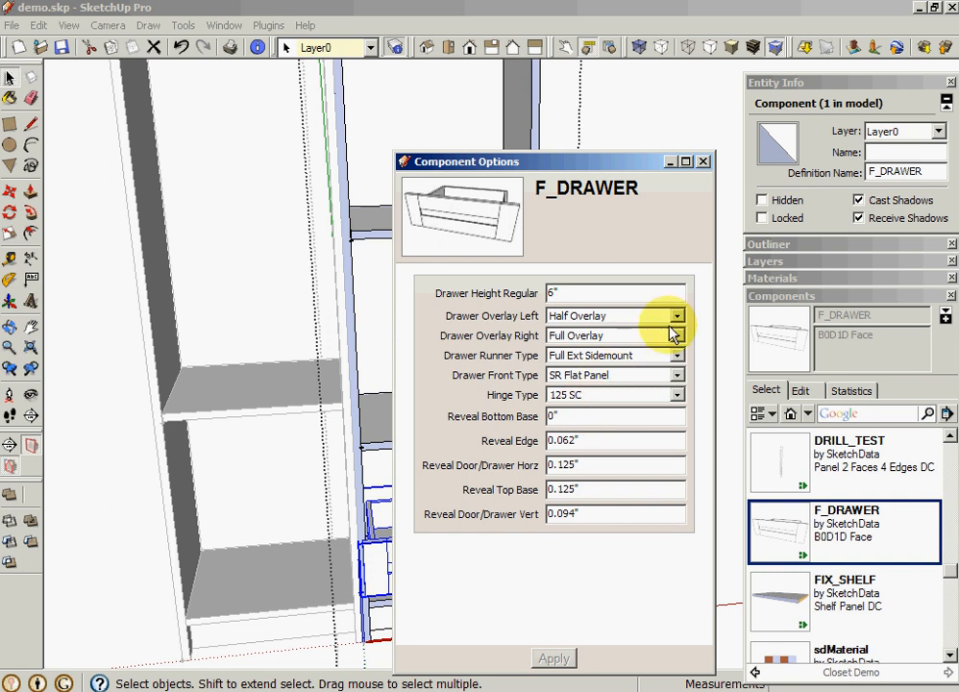
click(614, 315)
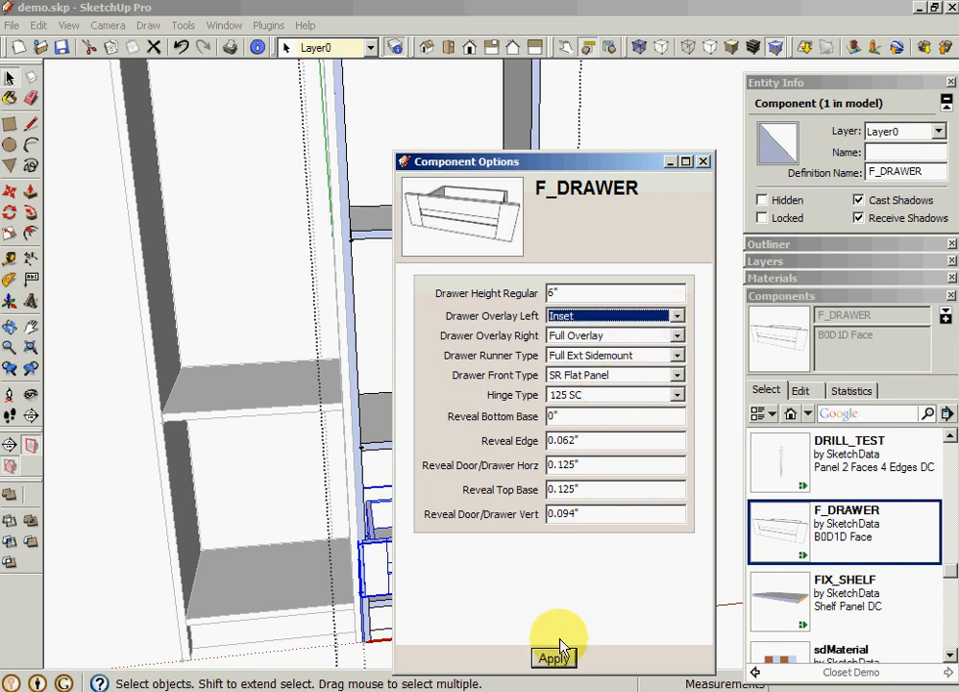
click(552, 658)
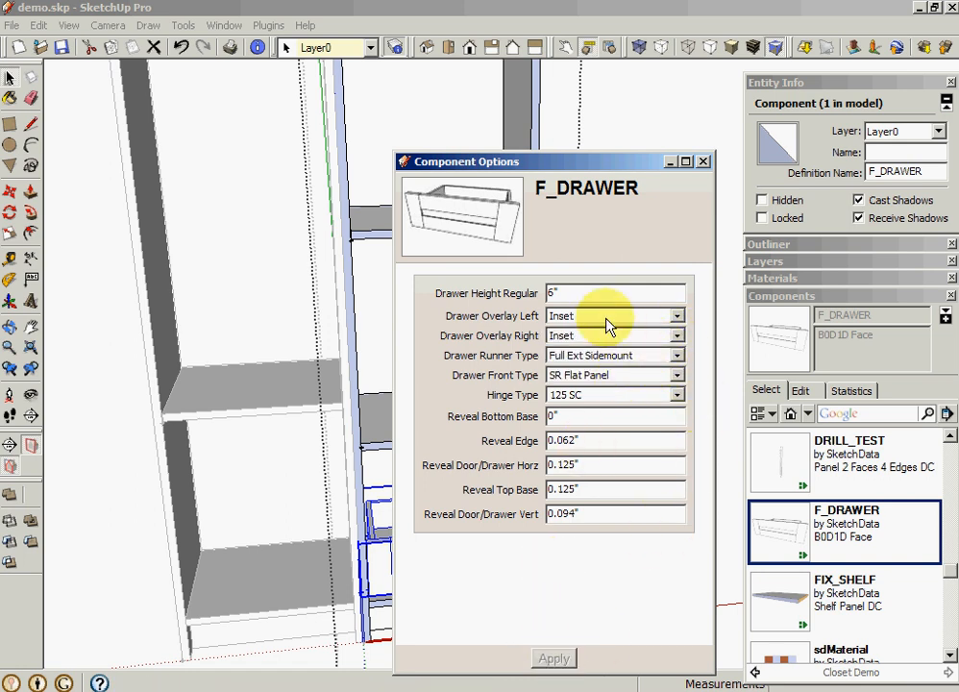
click(614, 292)
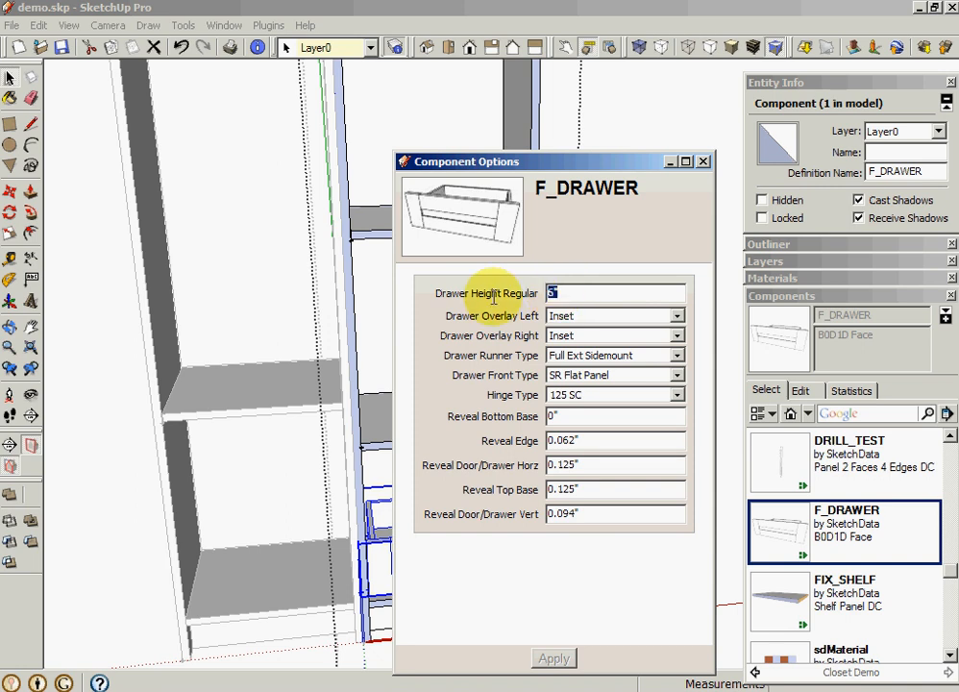
text(8)
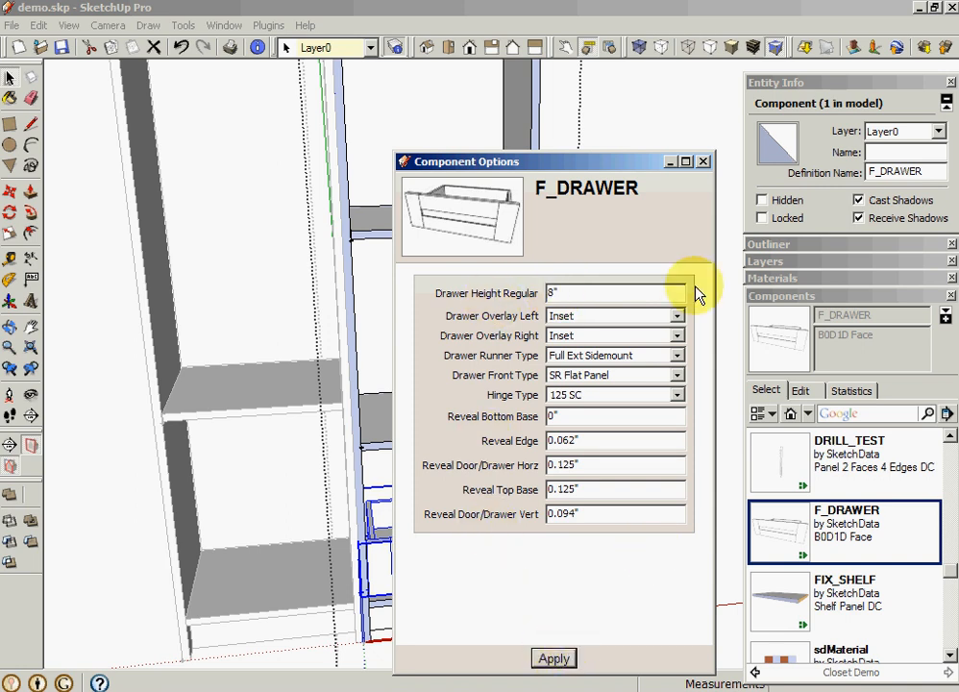